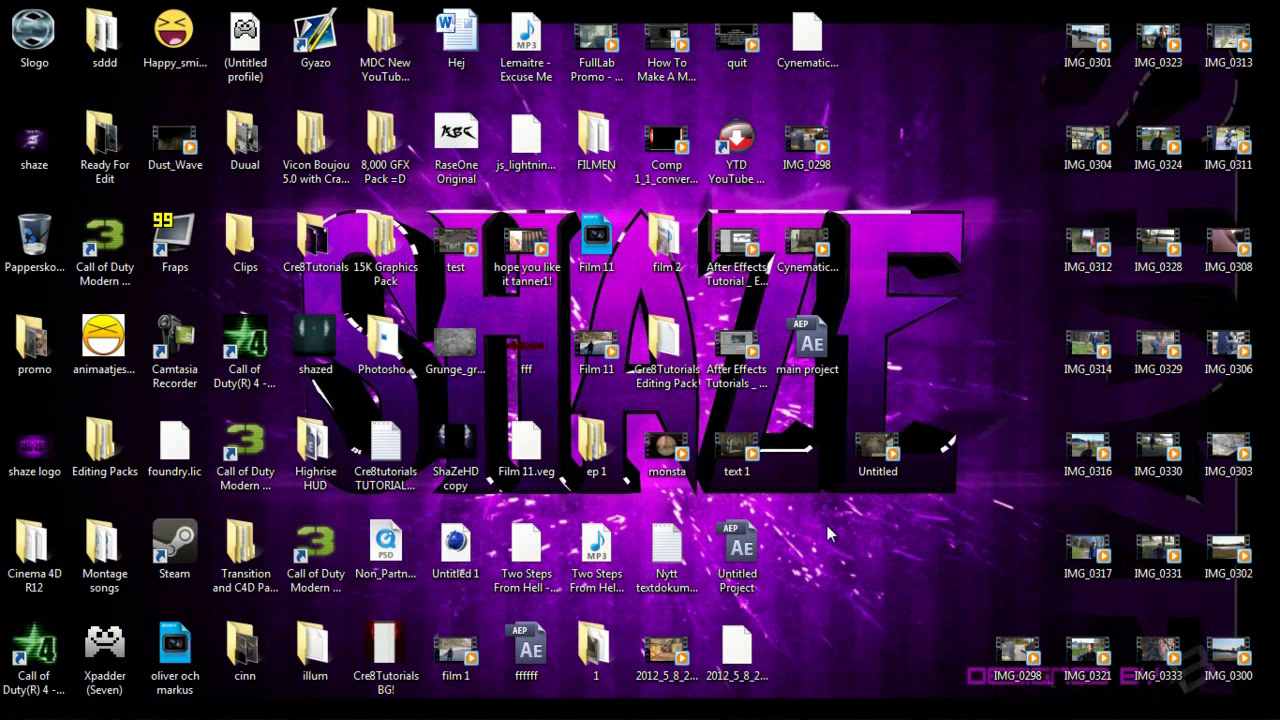
- Switch from the Windows desktop to the open After Effects CS5 window using the taskbar
left_click(877, 445)
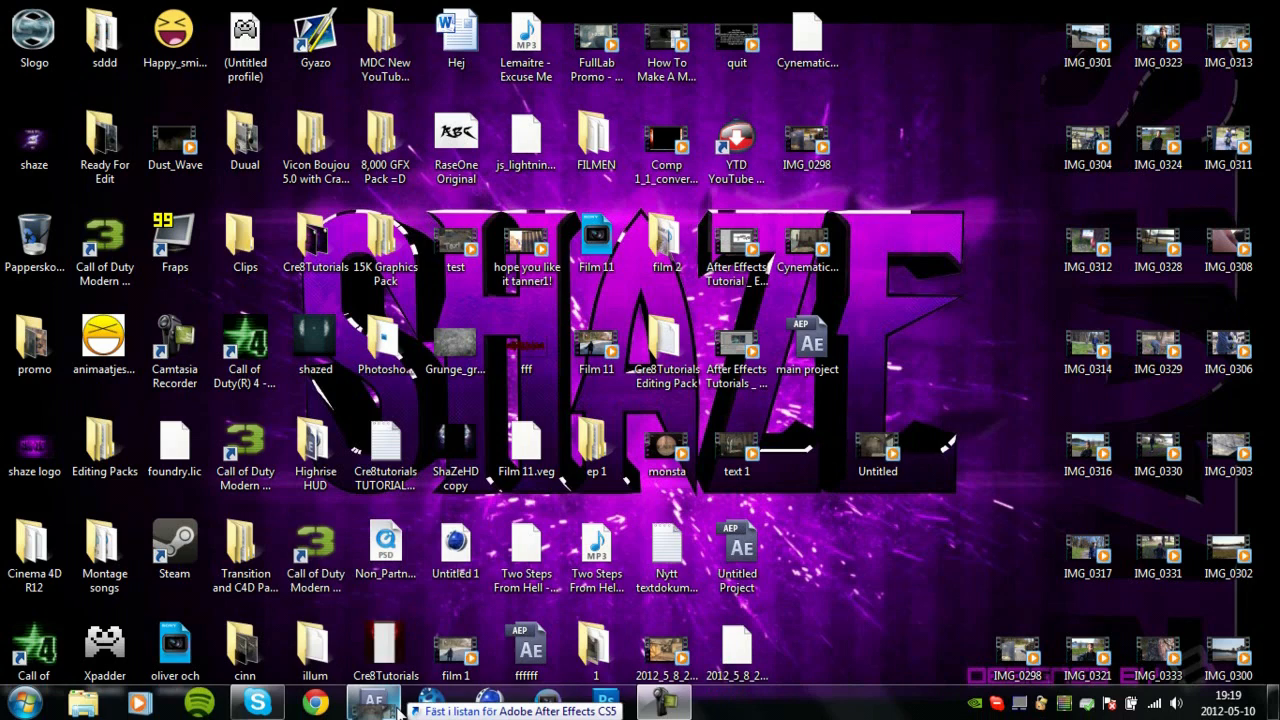
left_click(374, 703)
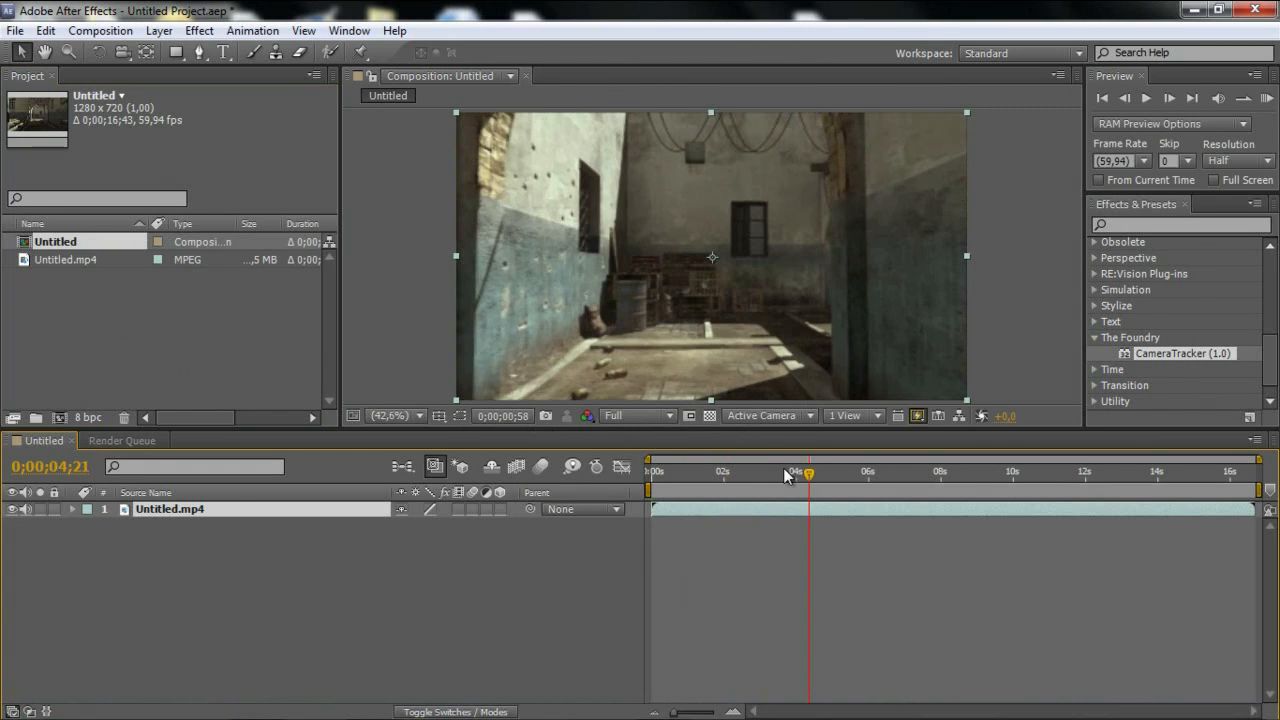
- Set preview resolution to Half and scrub the clip around the 7 and 13-second marks
left_click(637, 415)
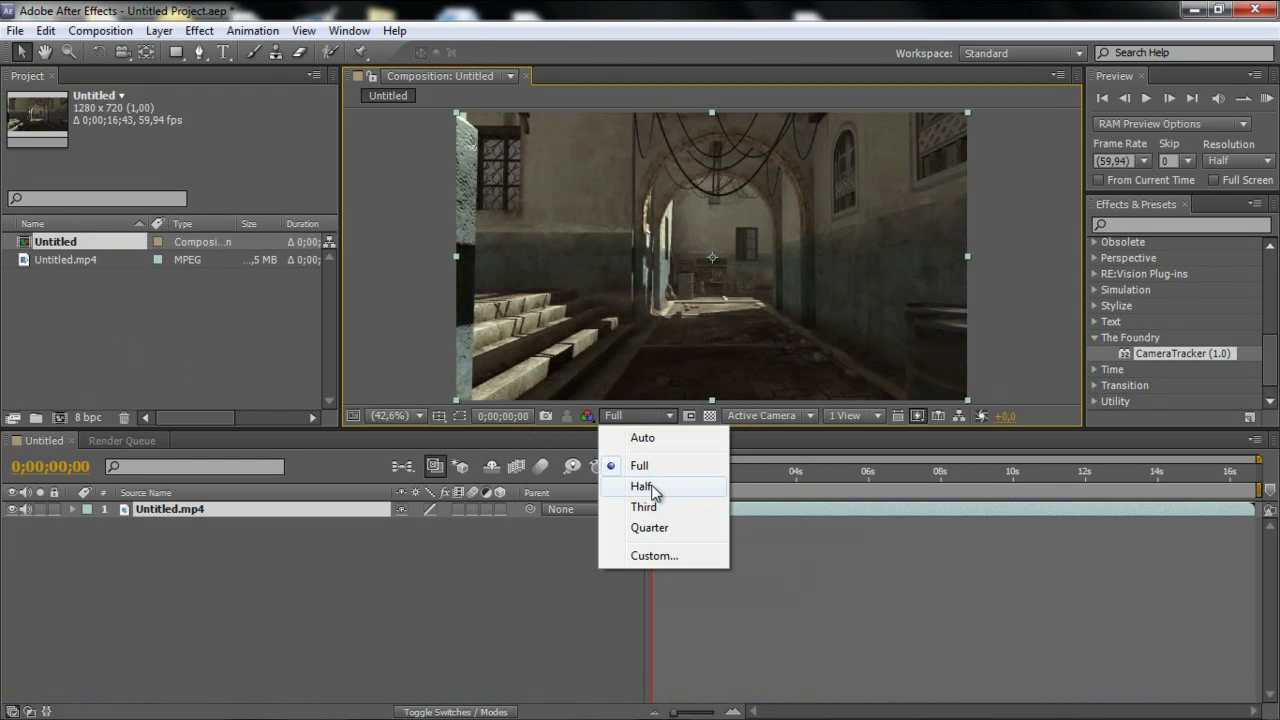
left_click(641, 486)
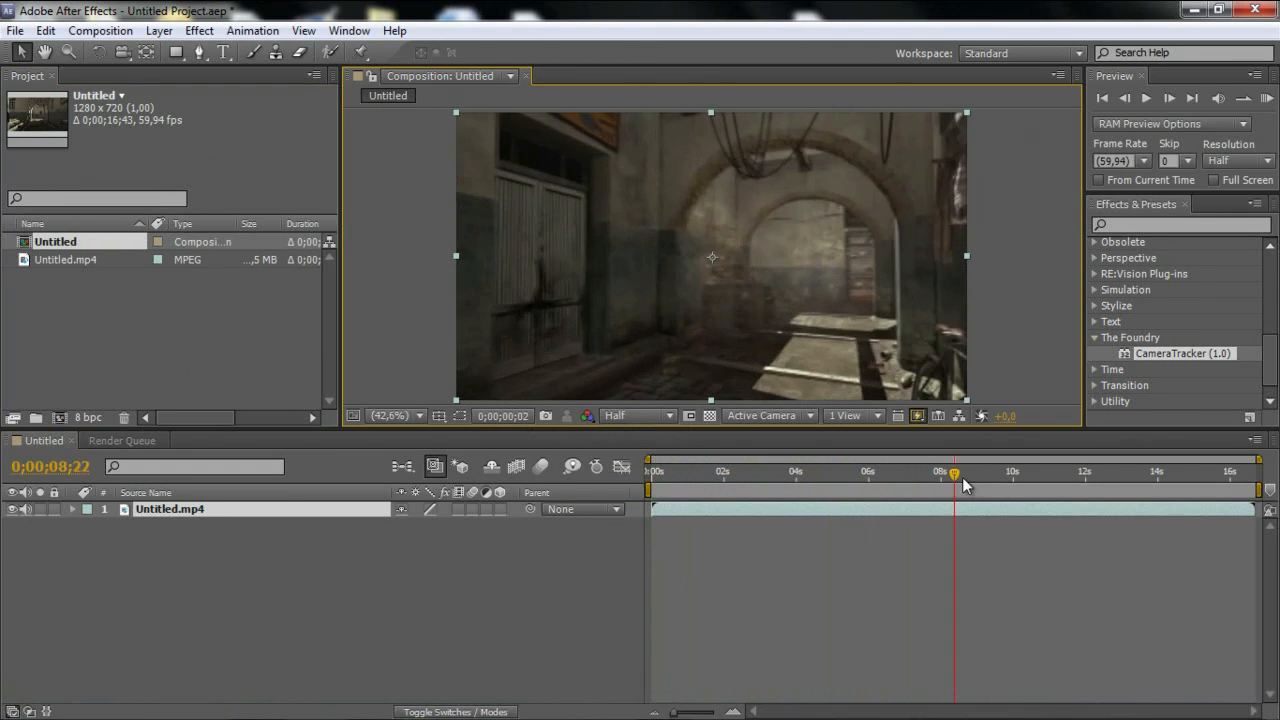
left_click_drag(953, 471, 1122, 471)
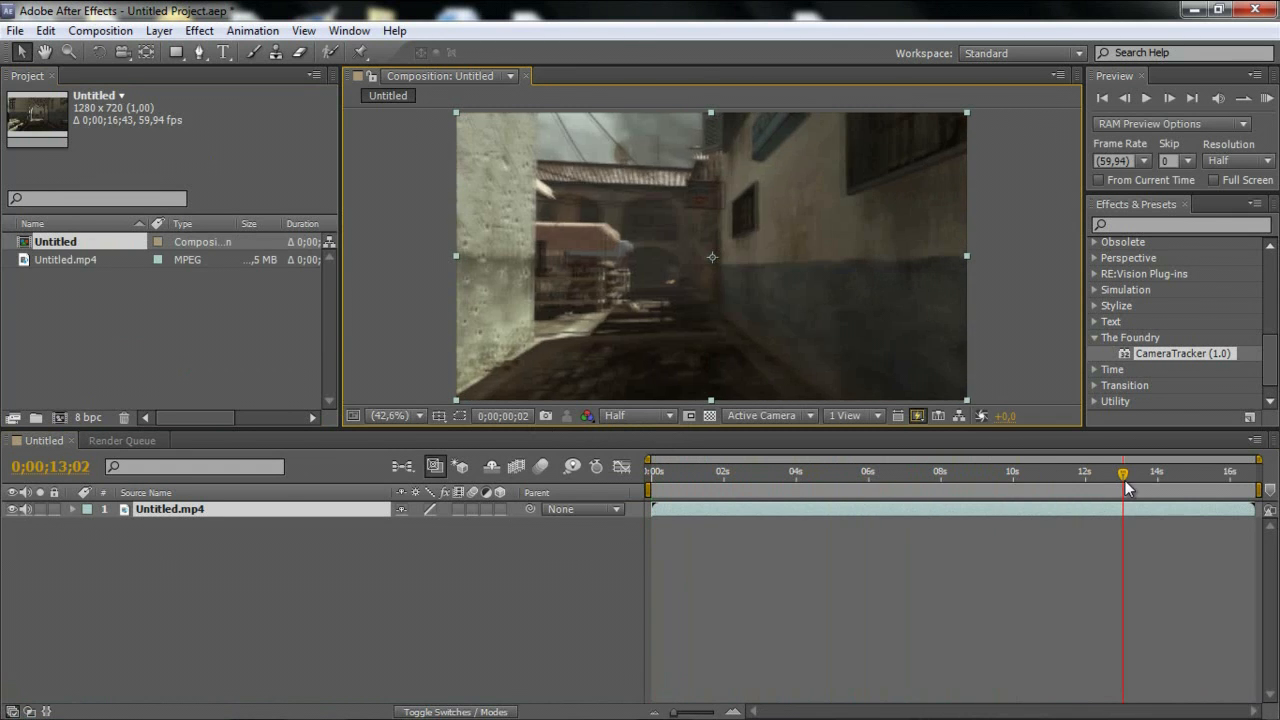
left_click(705, 471)
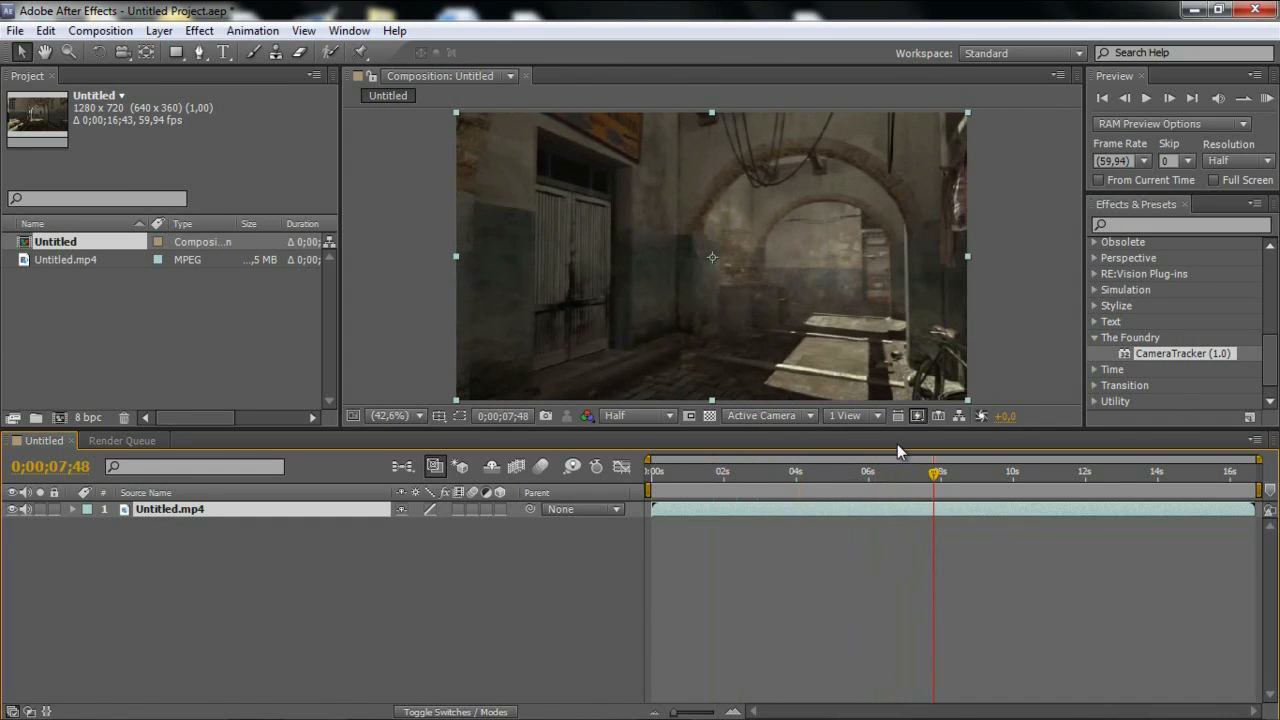
left_click(1098, 471)
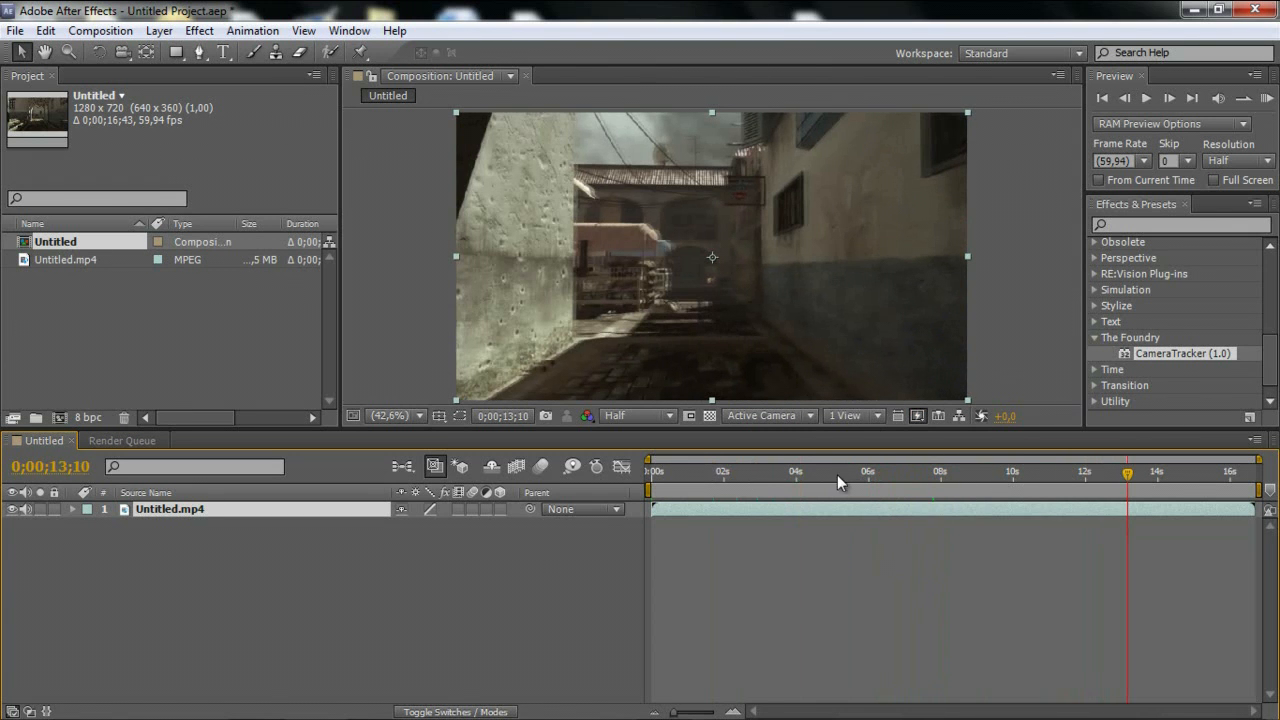
left_click(678, 471)
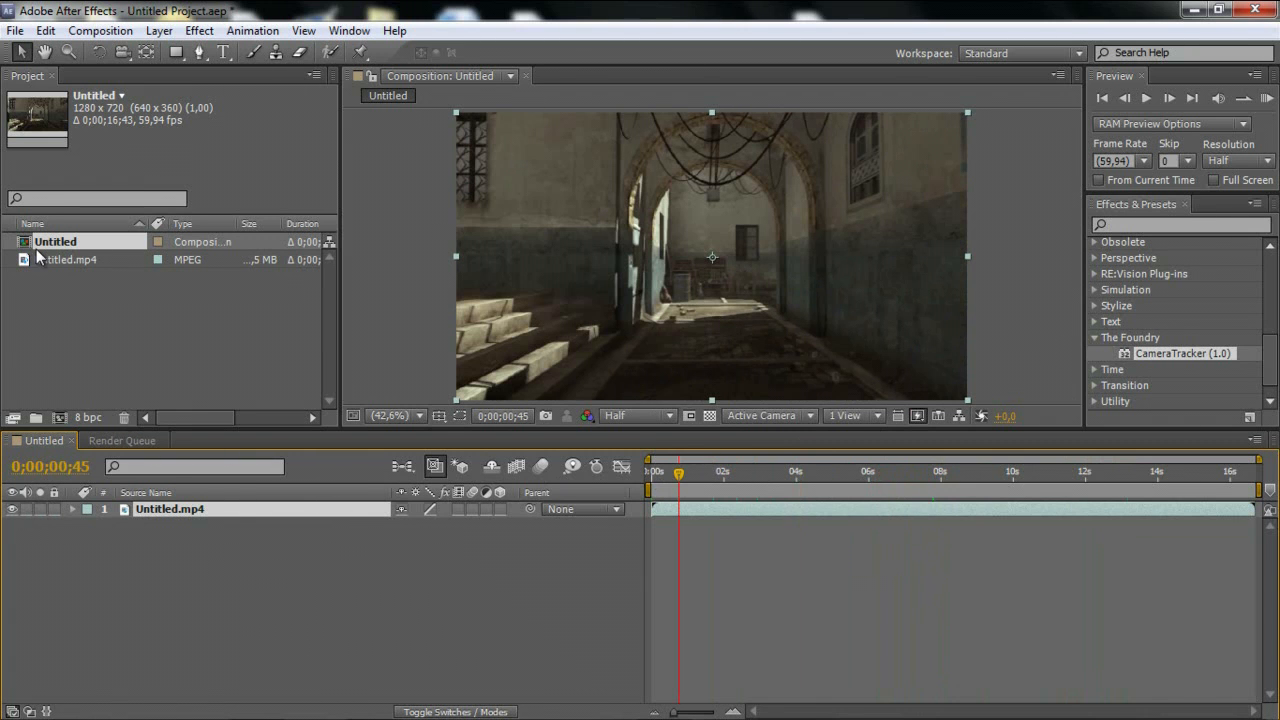
mouse_move(178, 505)
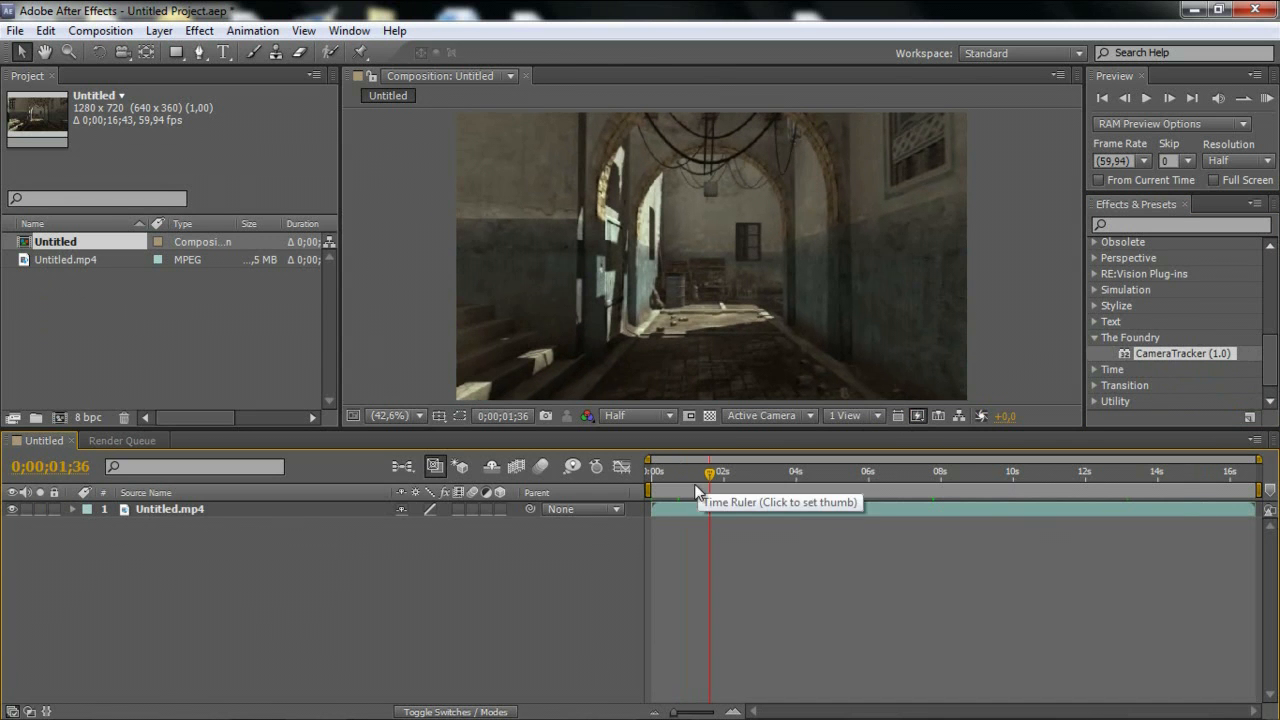
mouse_move(718, 480)
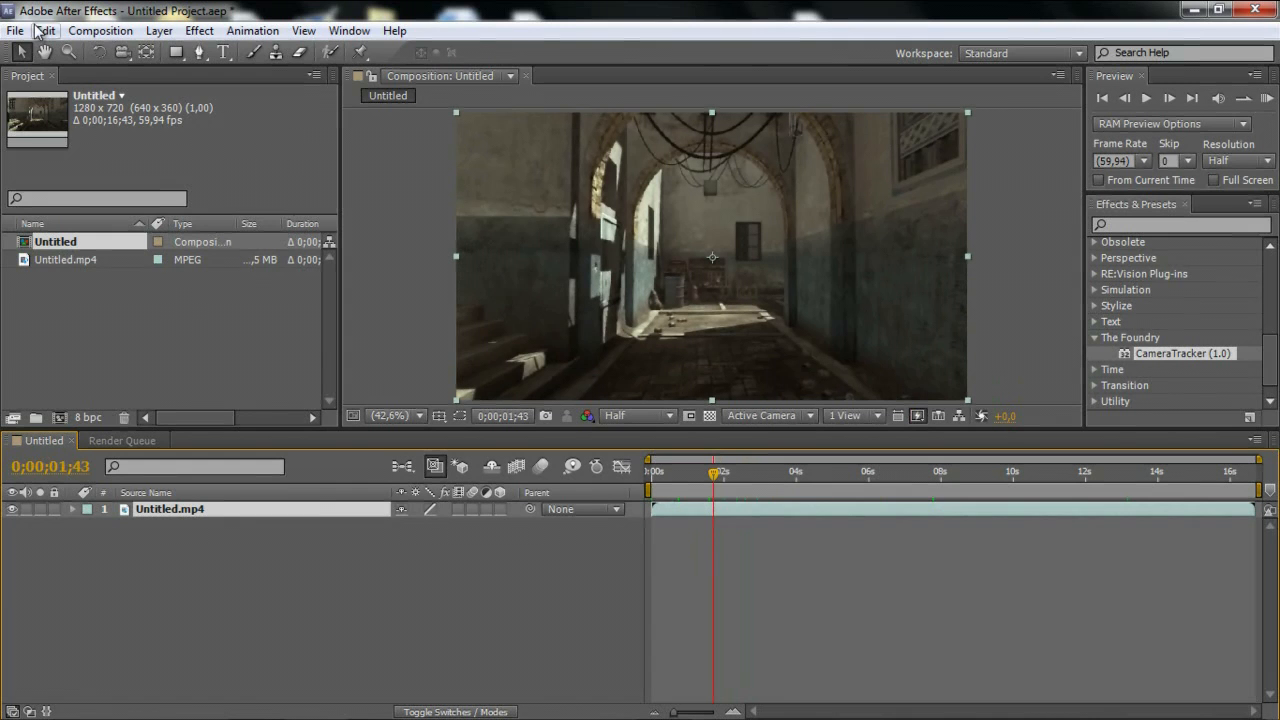
- Split the gameplay layer at 0;00;01;43 and scrub forward to about 4 seconds
left_click(45, 30)
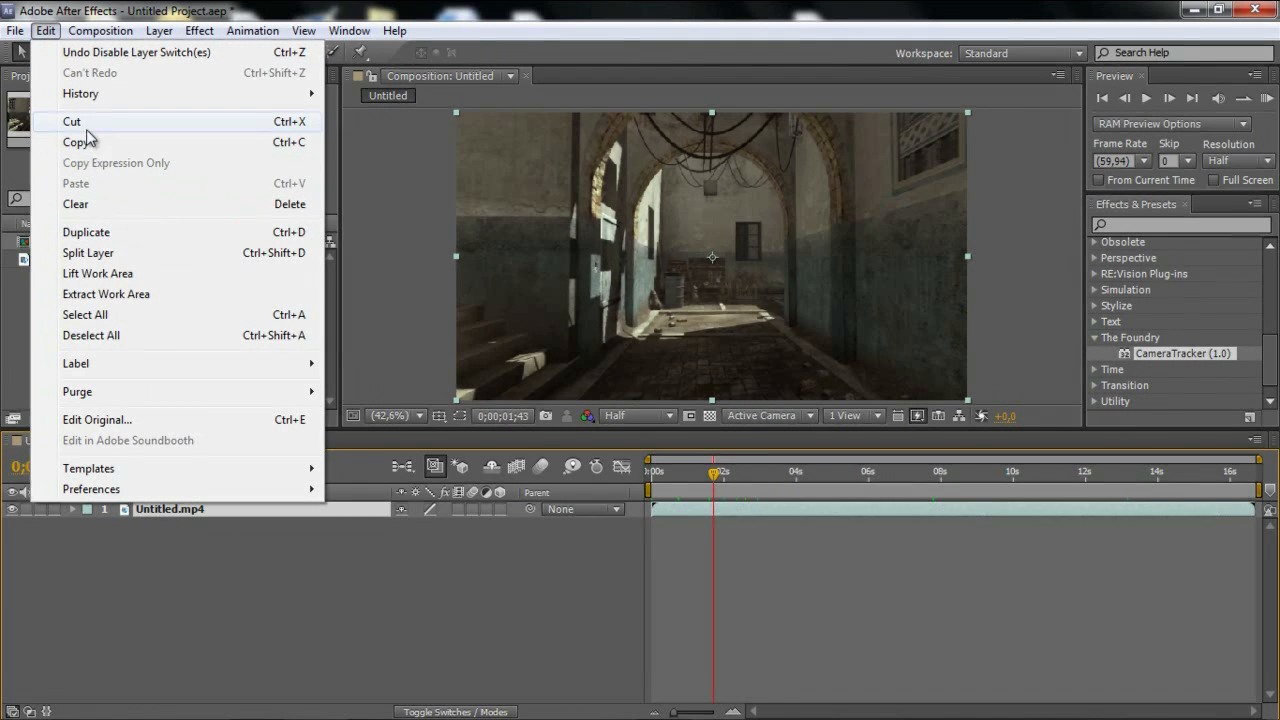
mouse_move(100, 253)
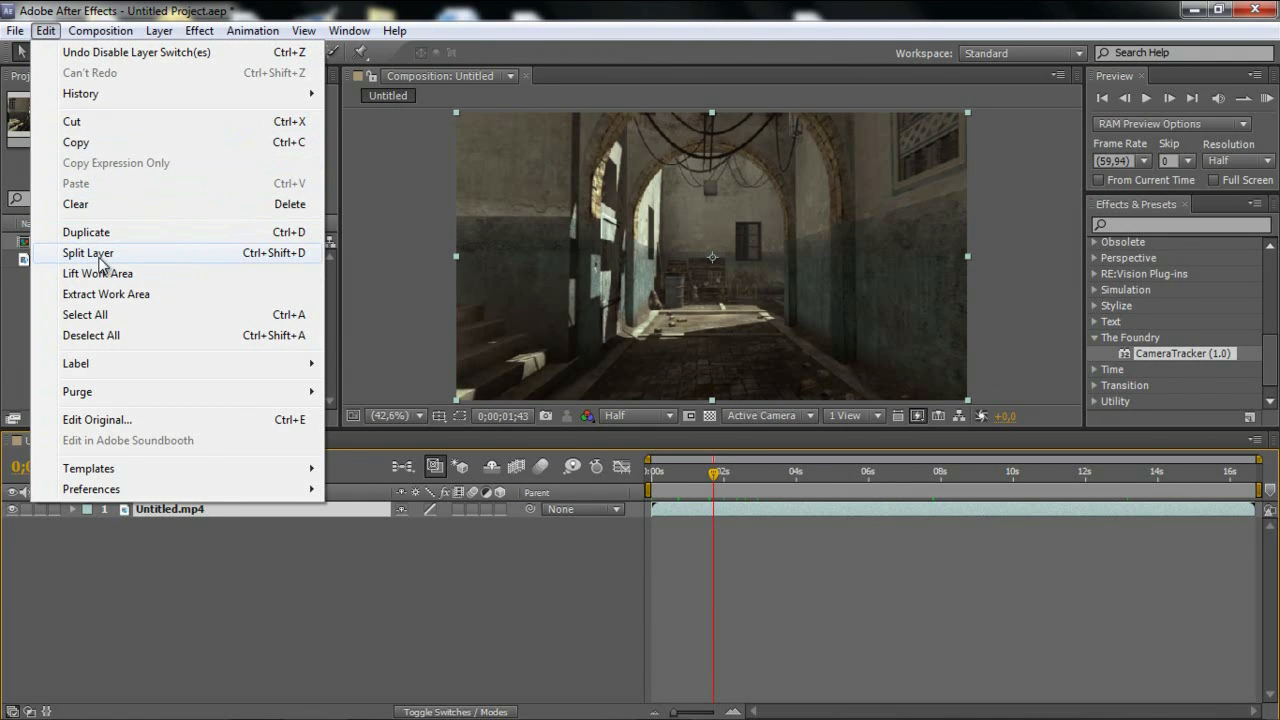
left_click(88, 252)
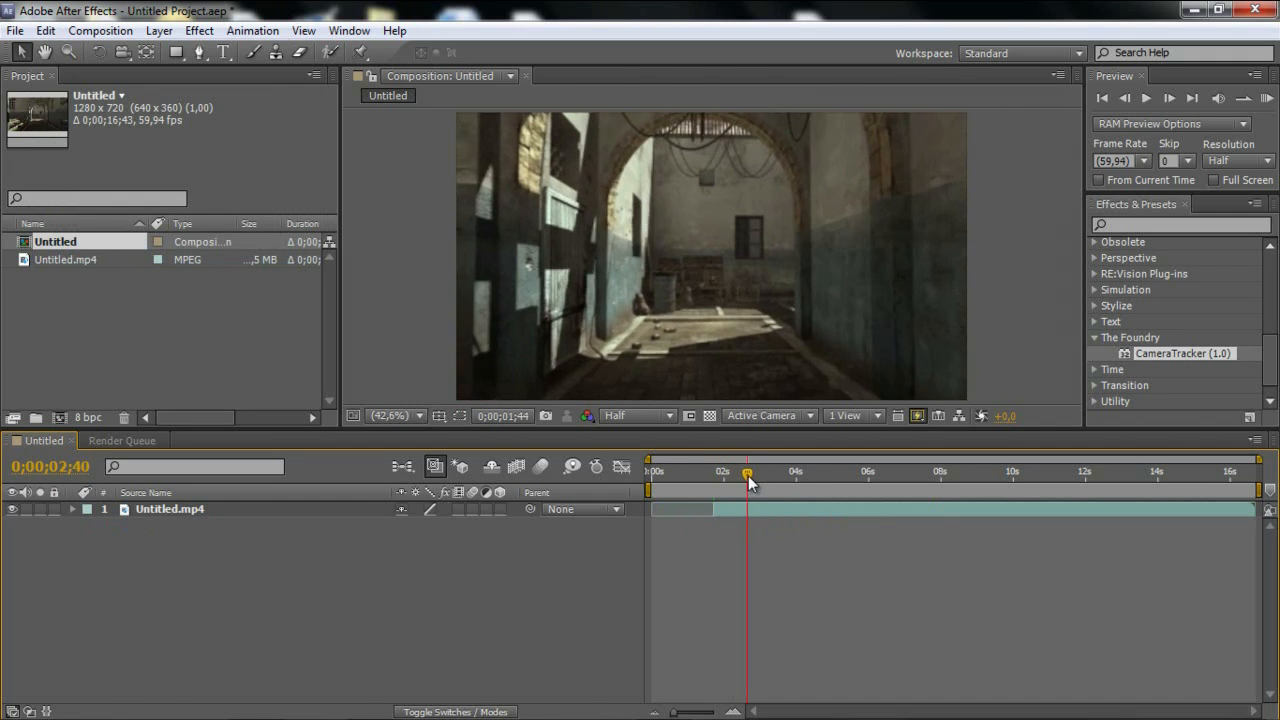
left_click_drag(747, 471, 733, 471)
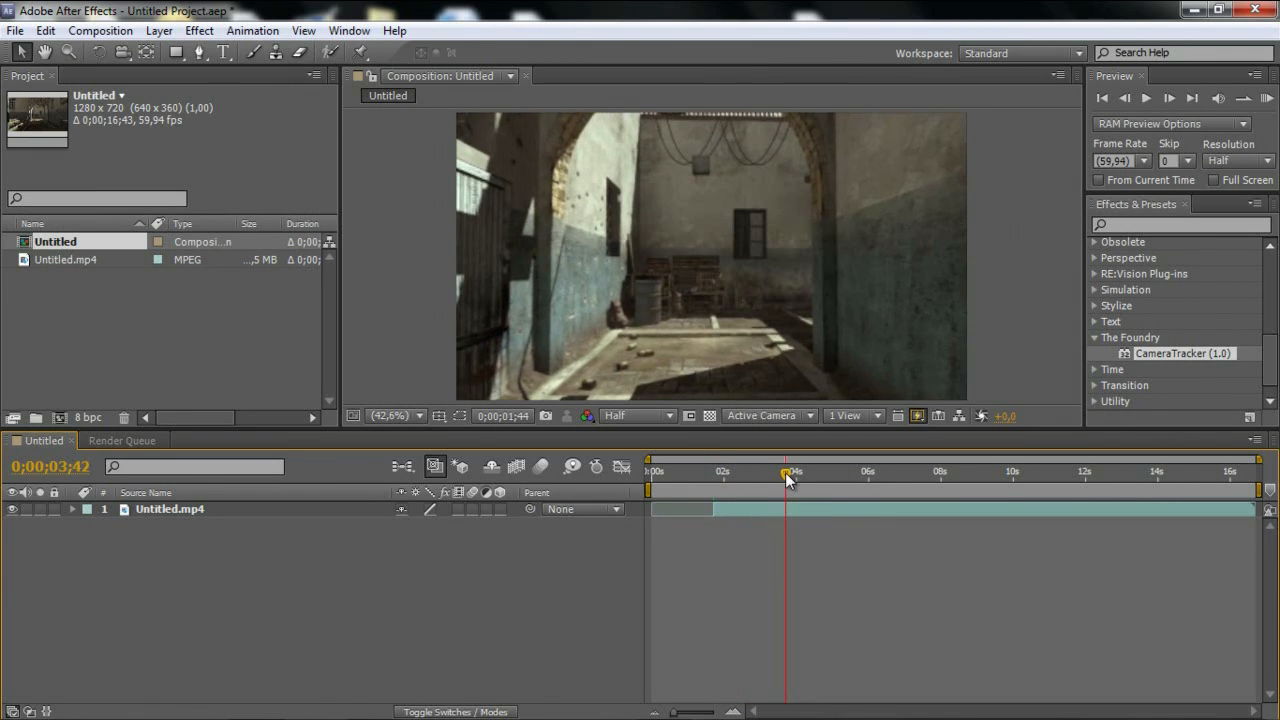
left_click_drag(785, 471, 793, 471)
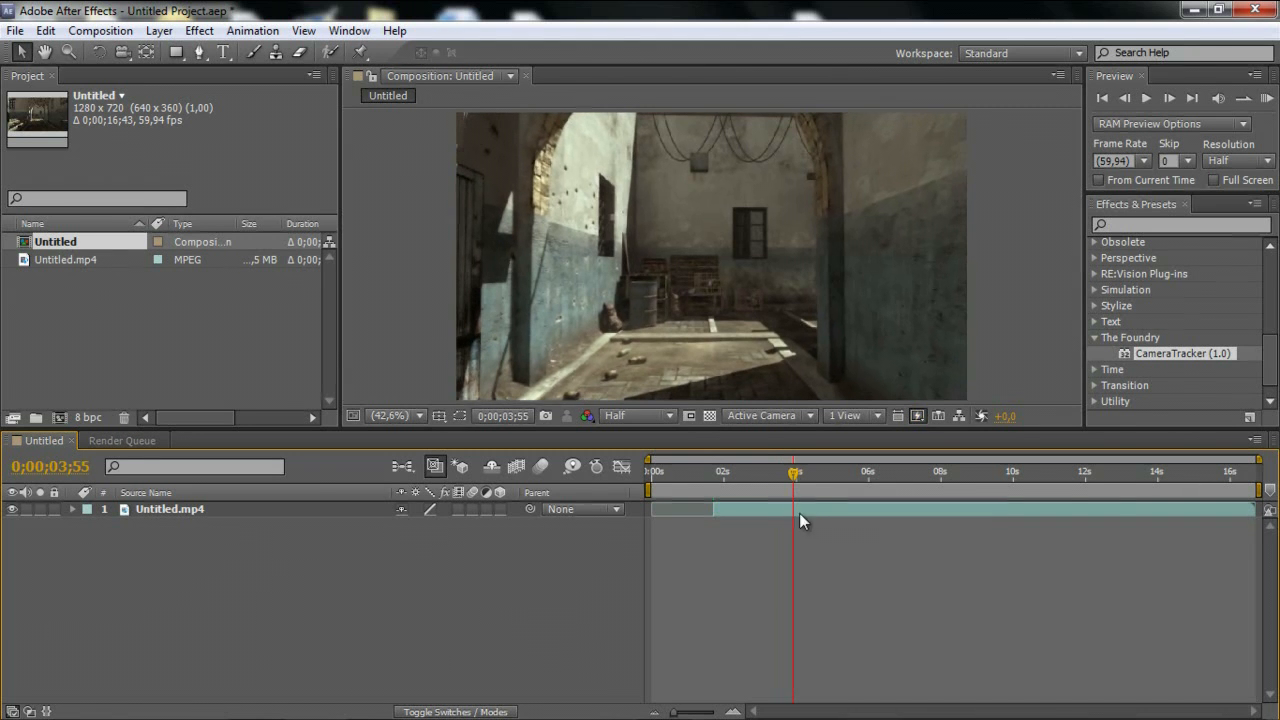
left_click(170, 509)
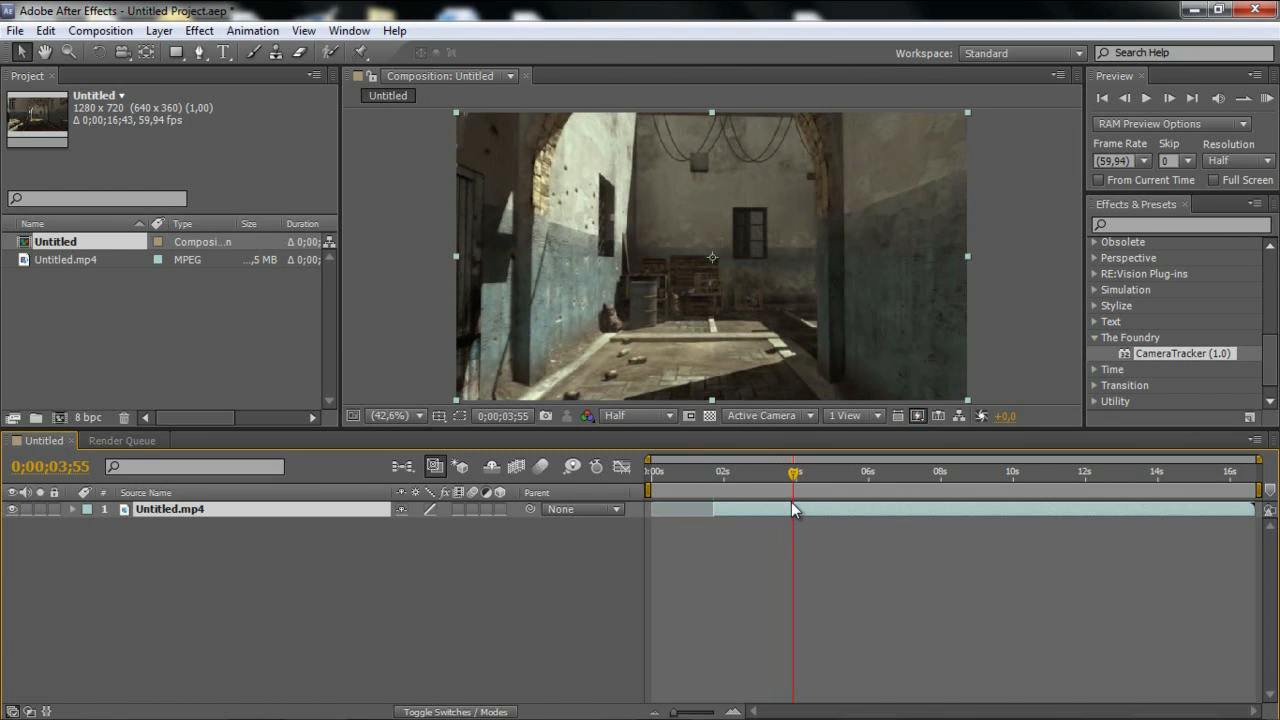
mouse_move(688, 455)
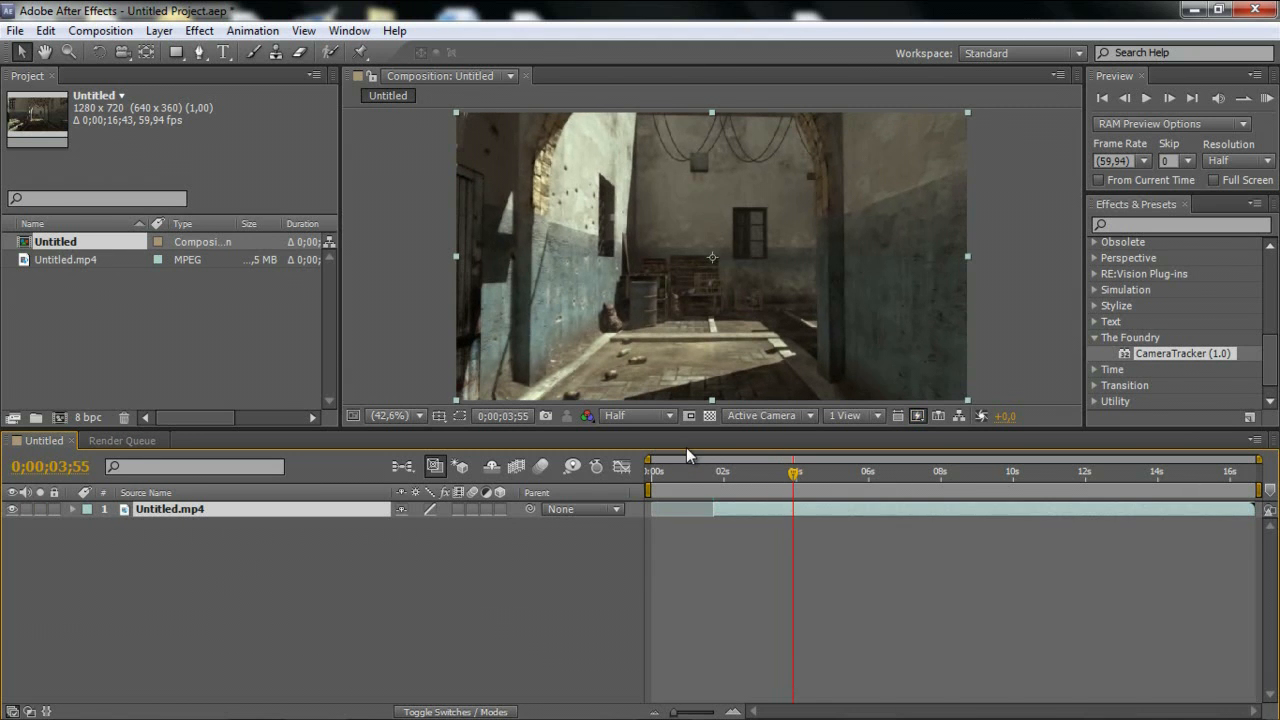
left_click(45, 30)
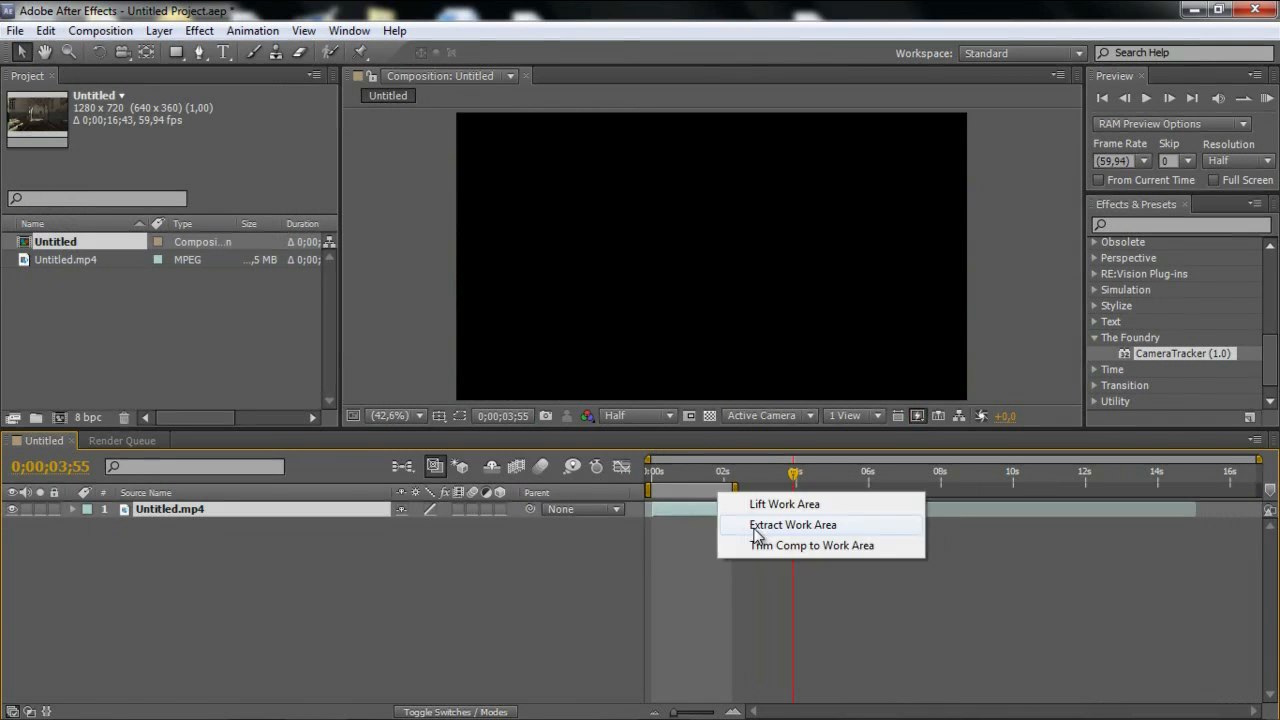
- Trim the comp to the 2-second work area, return to frame one, and apply CameraTracker
left_click(793, 524)
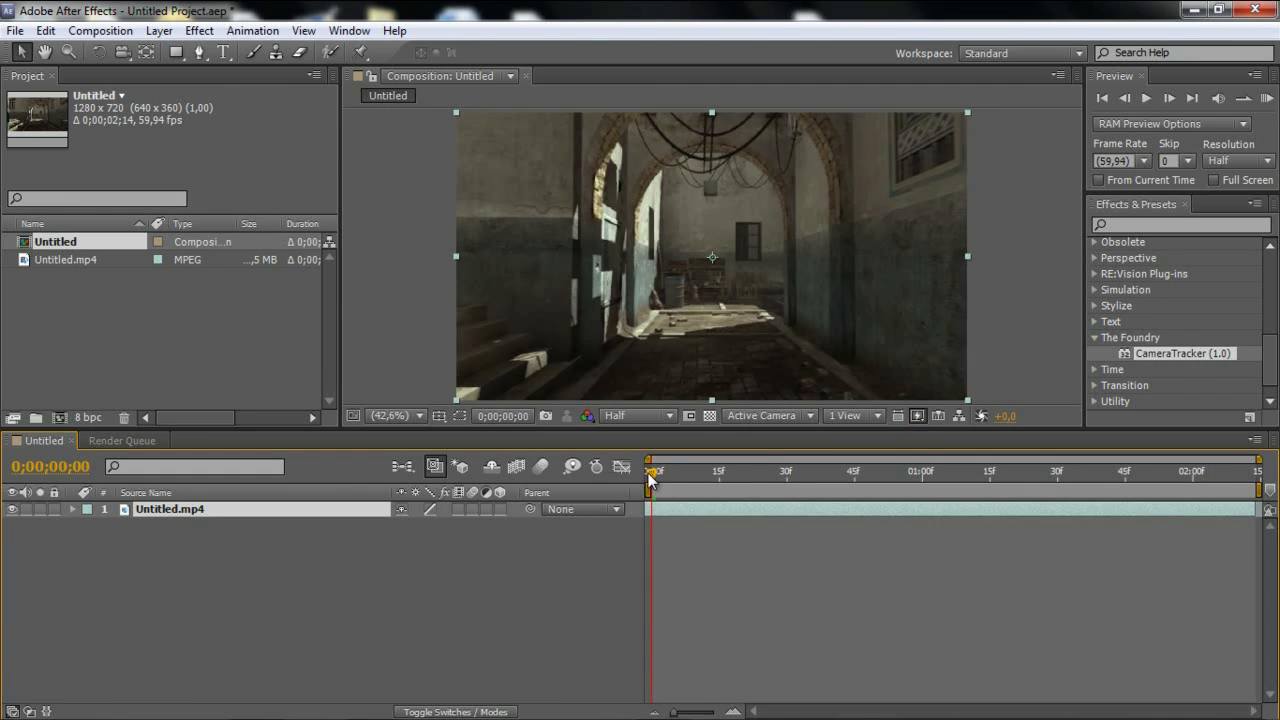
left_click(655, 471)
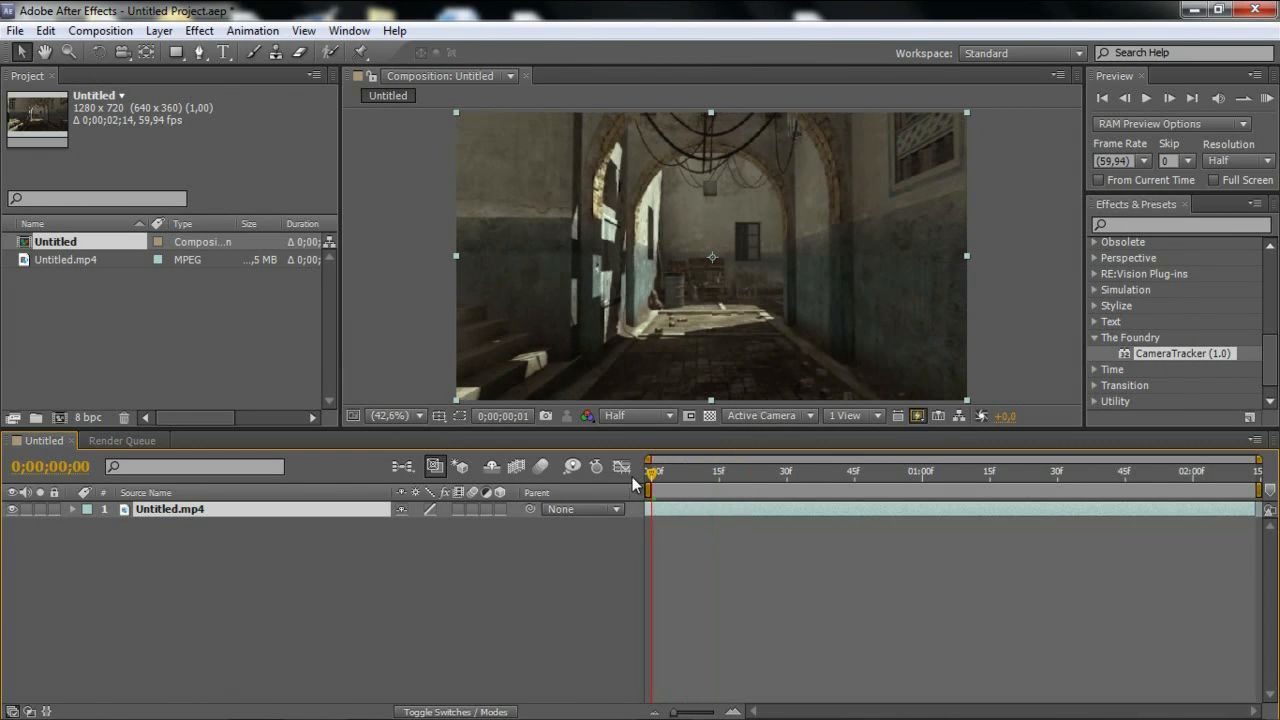
left_click(45, 30)
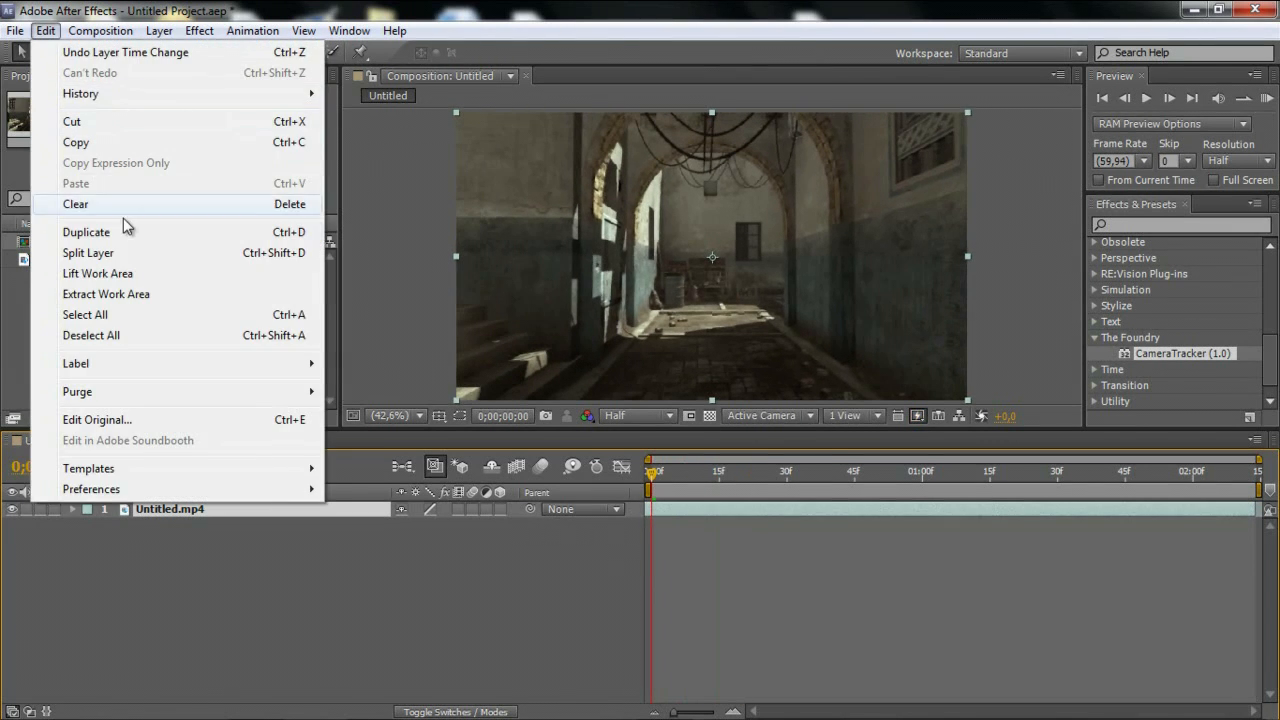
left_click(86, 232)
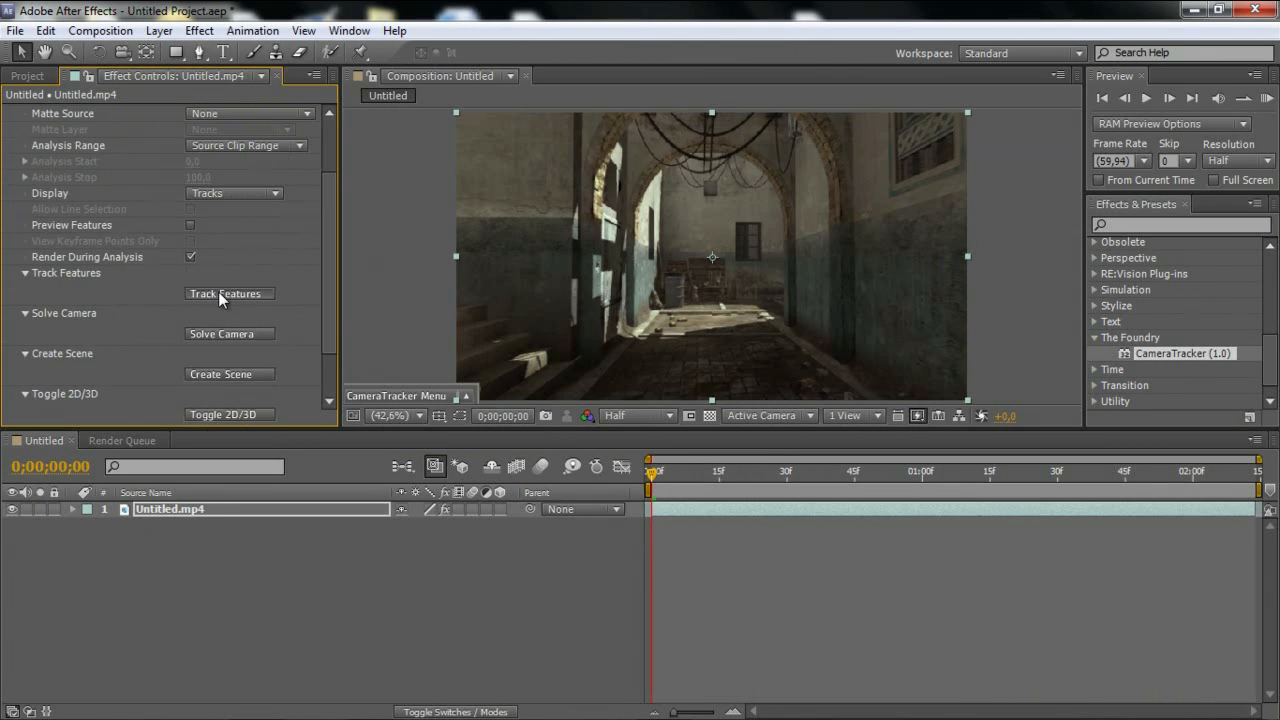
- Run CameraTracker's Track Features at full resolution, answering Nej to the resolution prompt
left_click(229, 293)
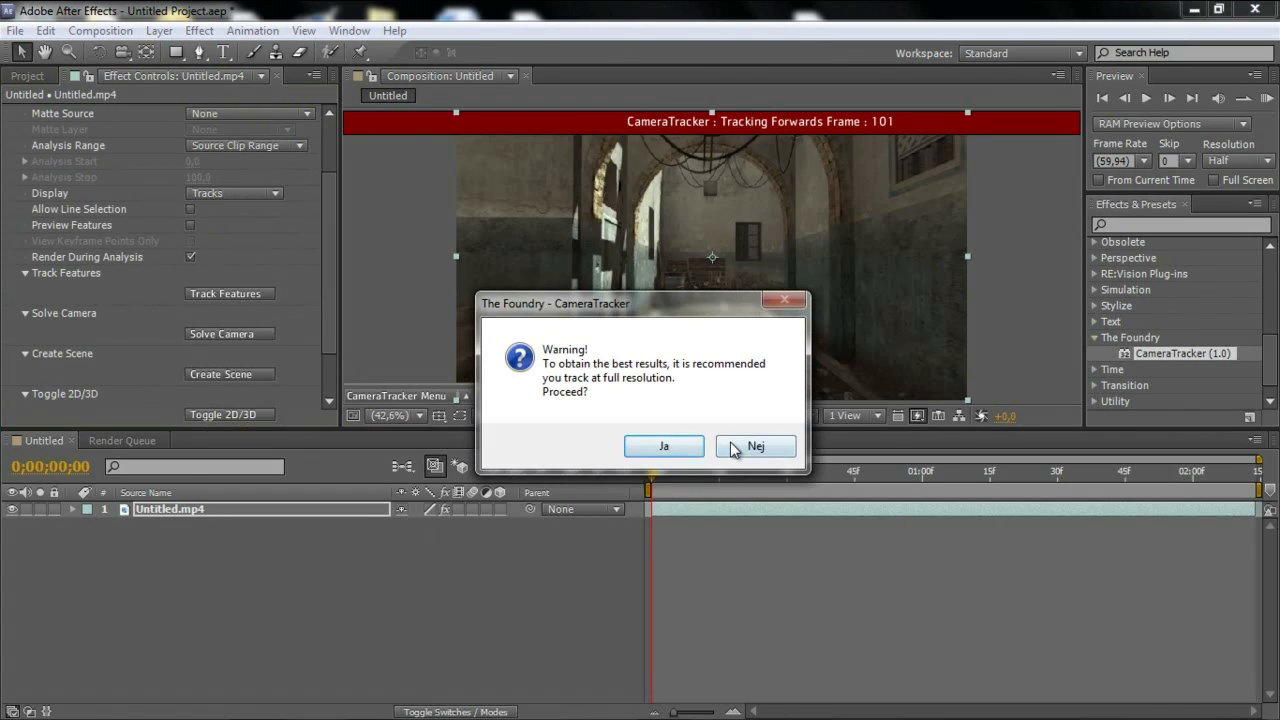
left_click(756, 446)
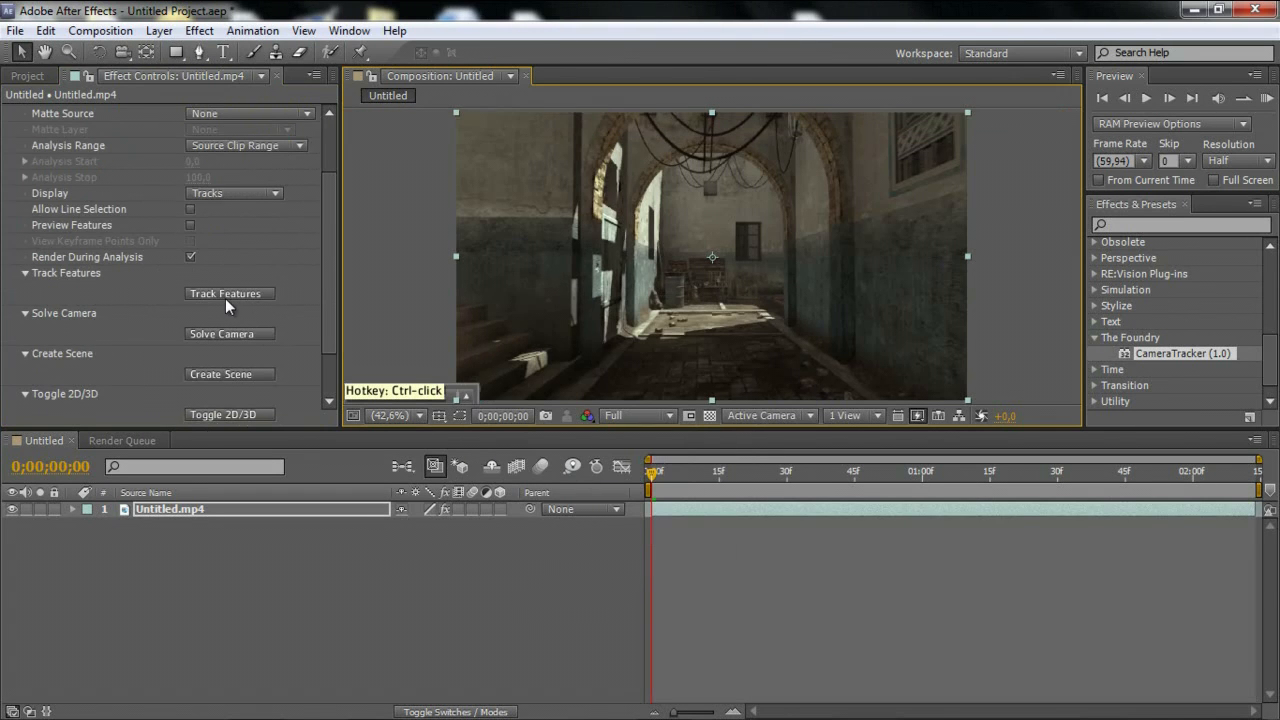
left_click(229, 293)
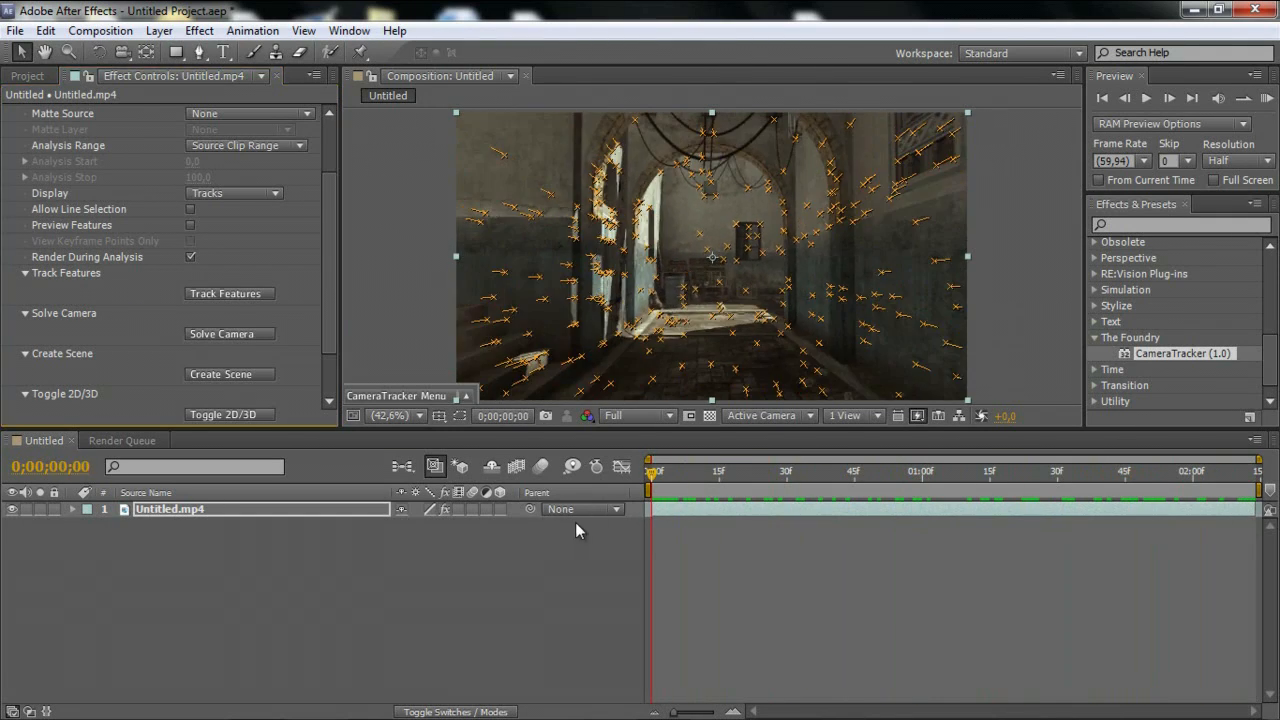
- Solve the camera and accept the result of 7 keyframes with 0.807-pixel error
left_click(229, 333)
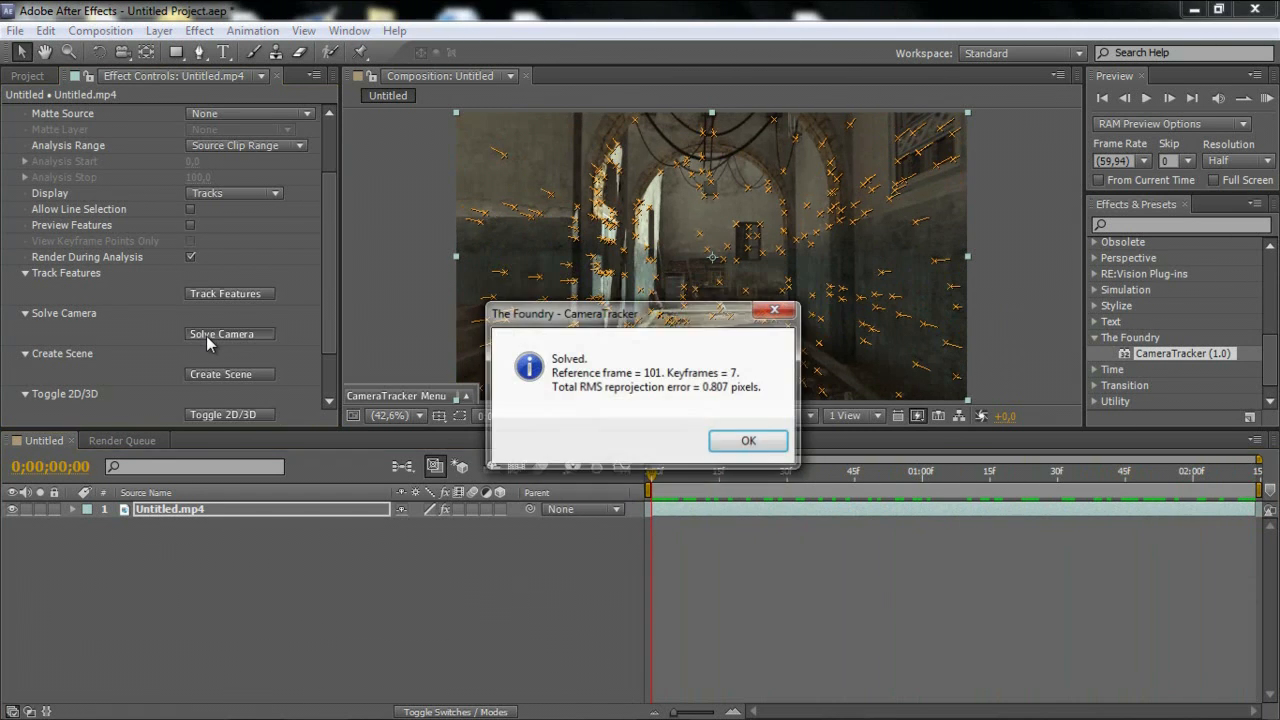
left_click(748, 441)
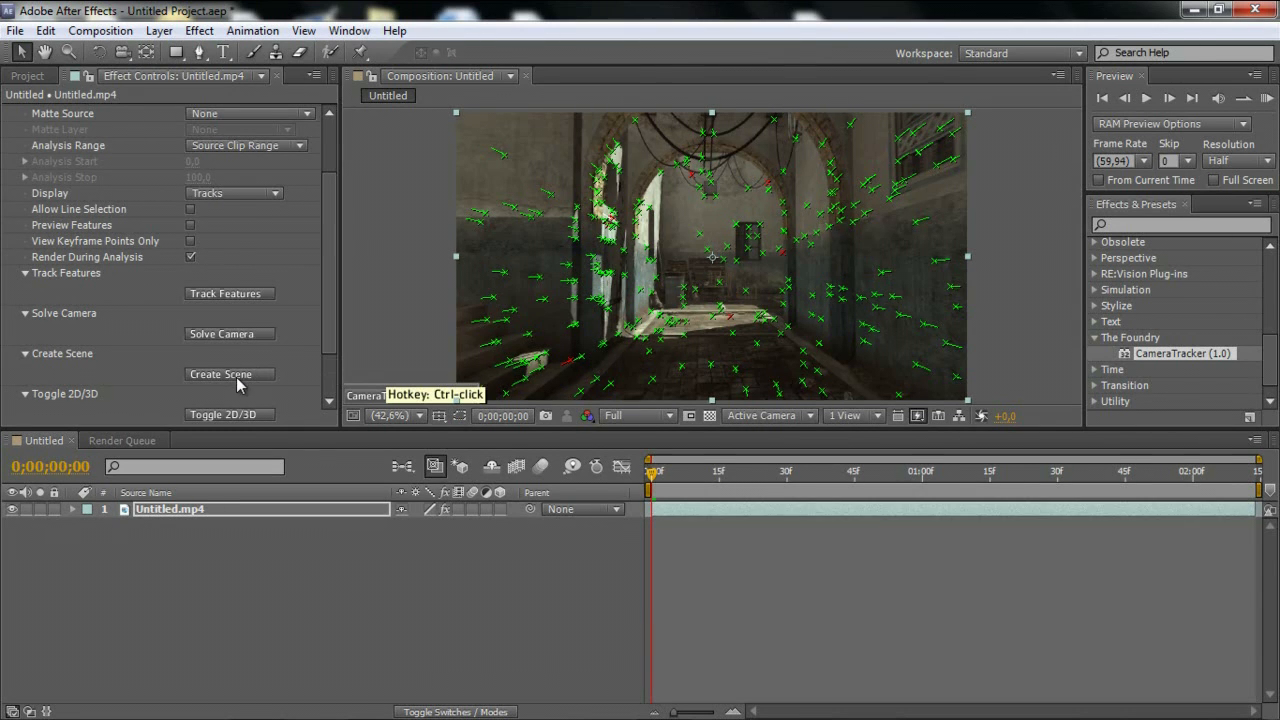
- Create the scene's camera and null layers, then reselect the footage and scrub later
left_click(229, 373)
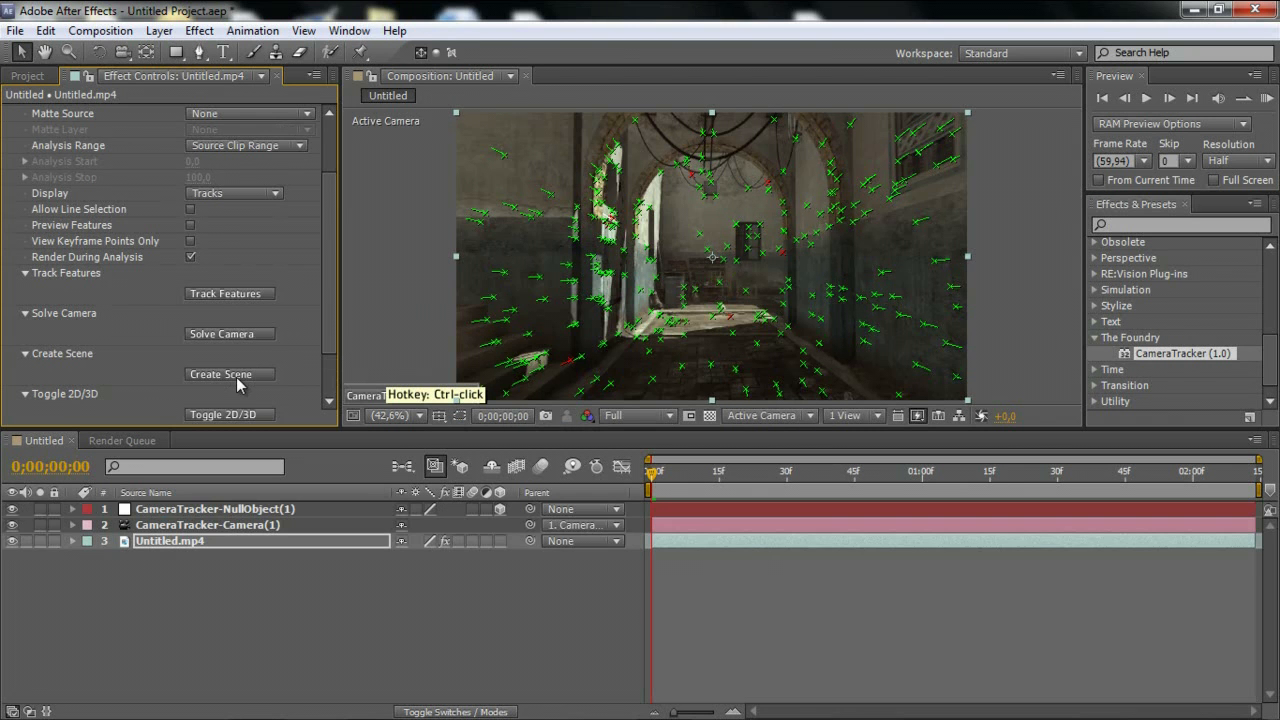
left_click(229, 373)
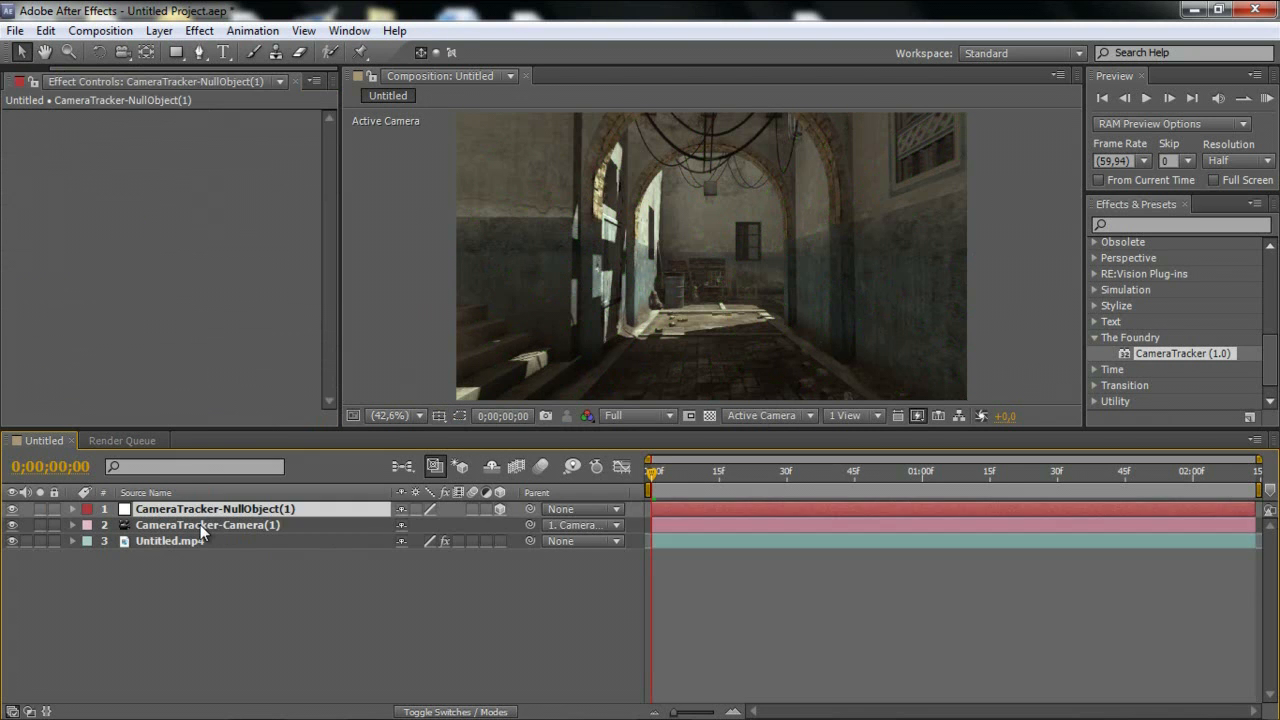
left_click(169, 540)
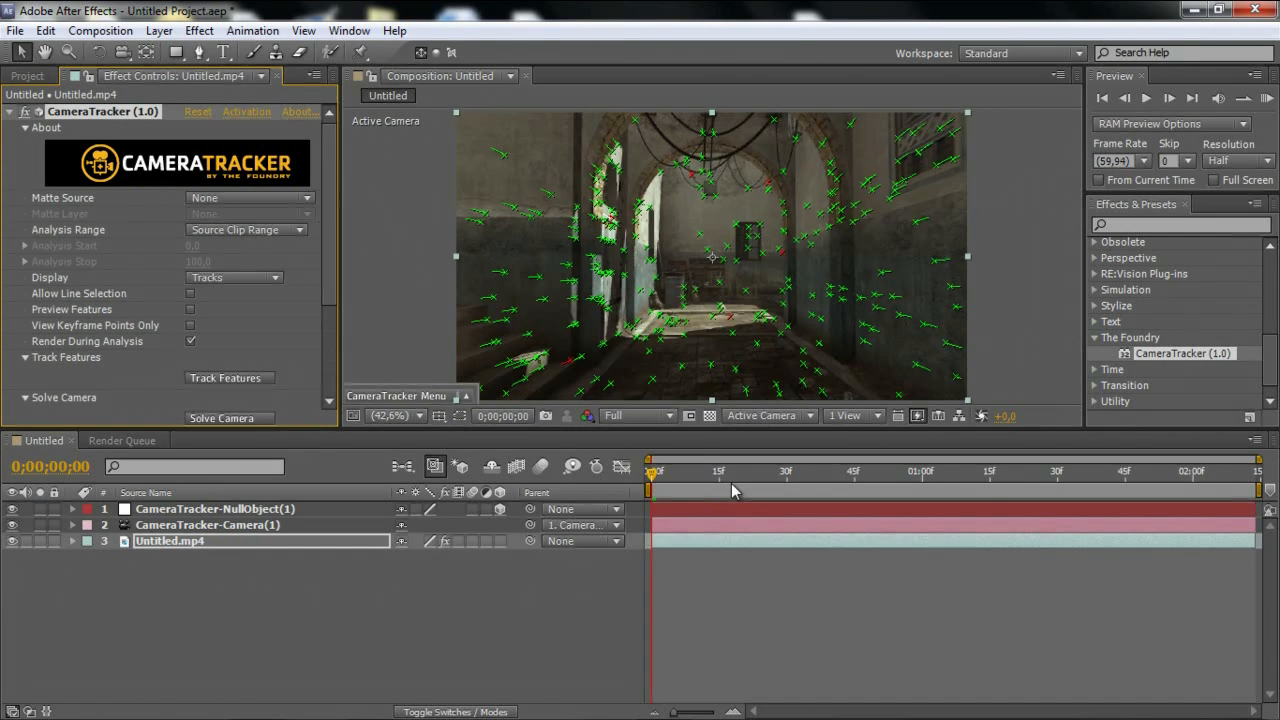
mouse_move(787, 488)
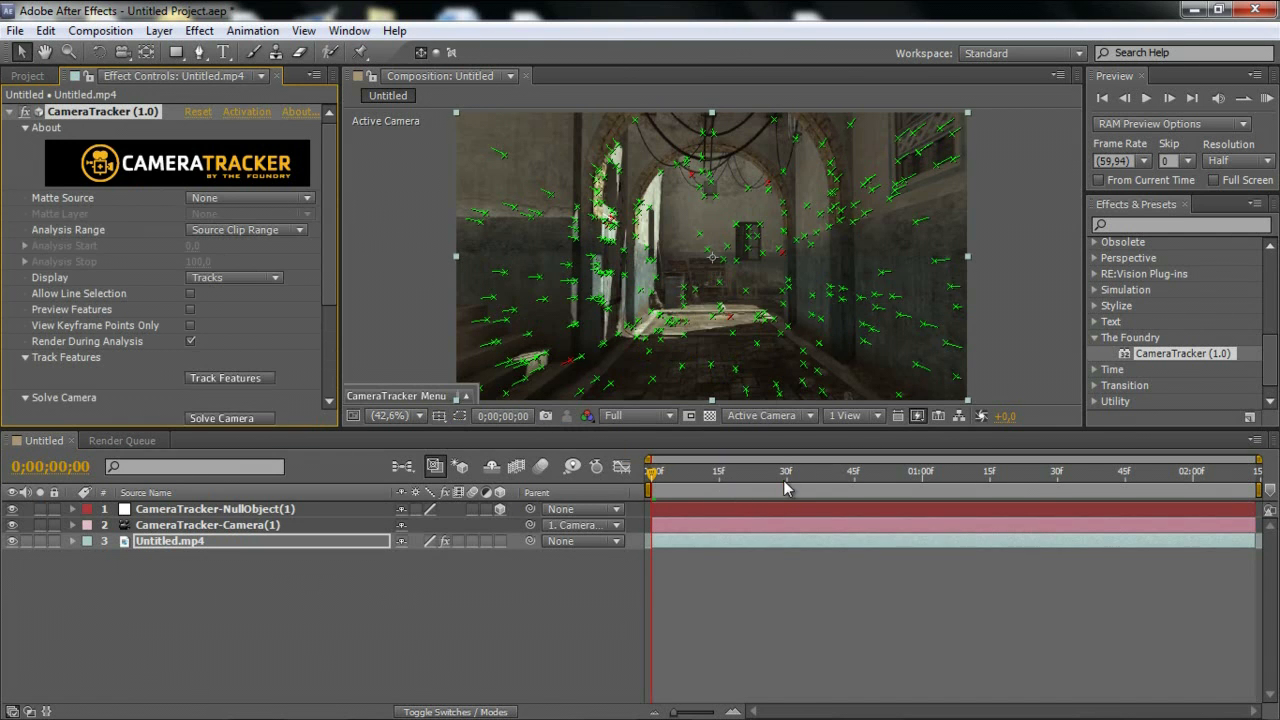
left_click_drag(653, 470, 855, 470)
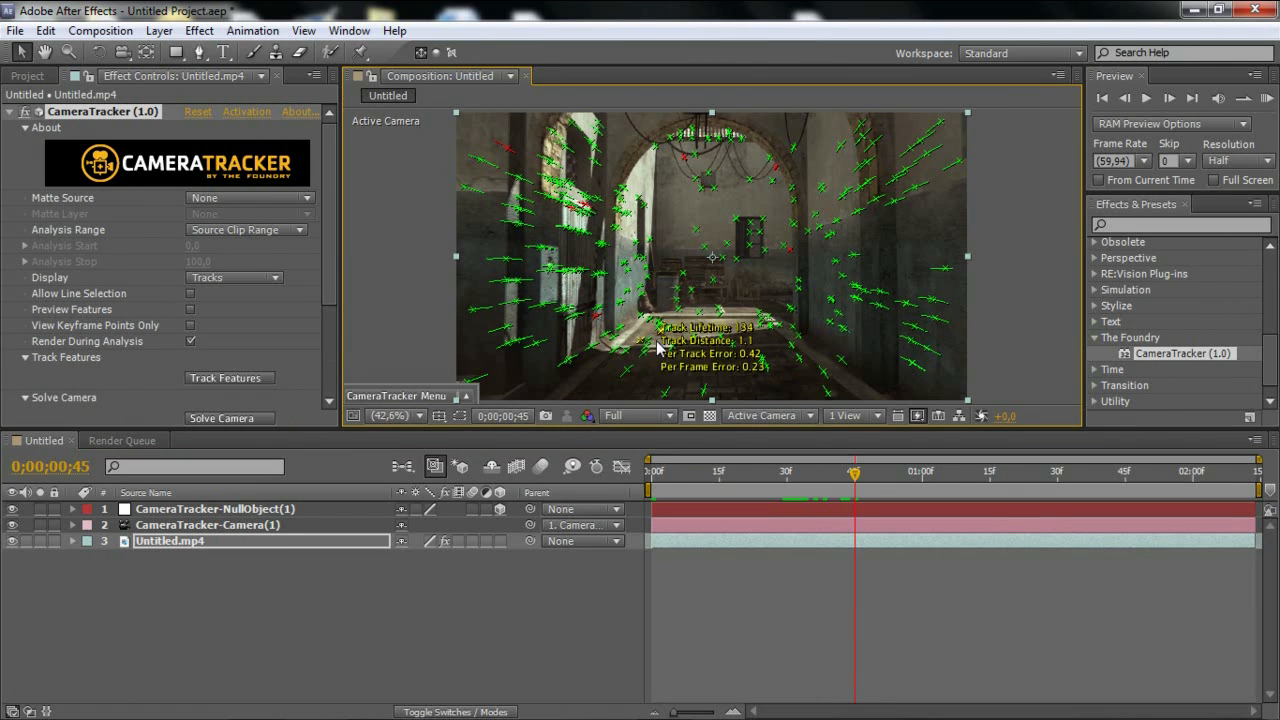
mouse_move(790, 340)
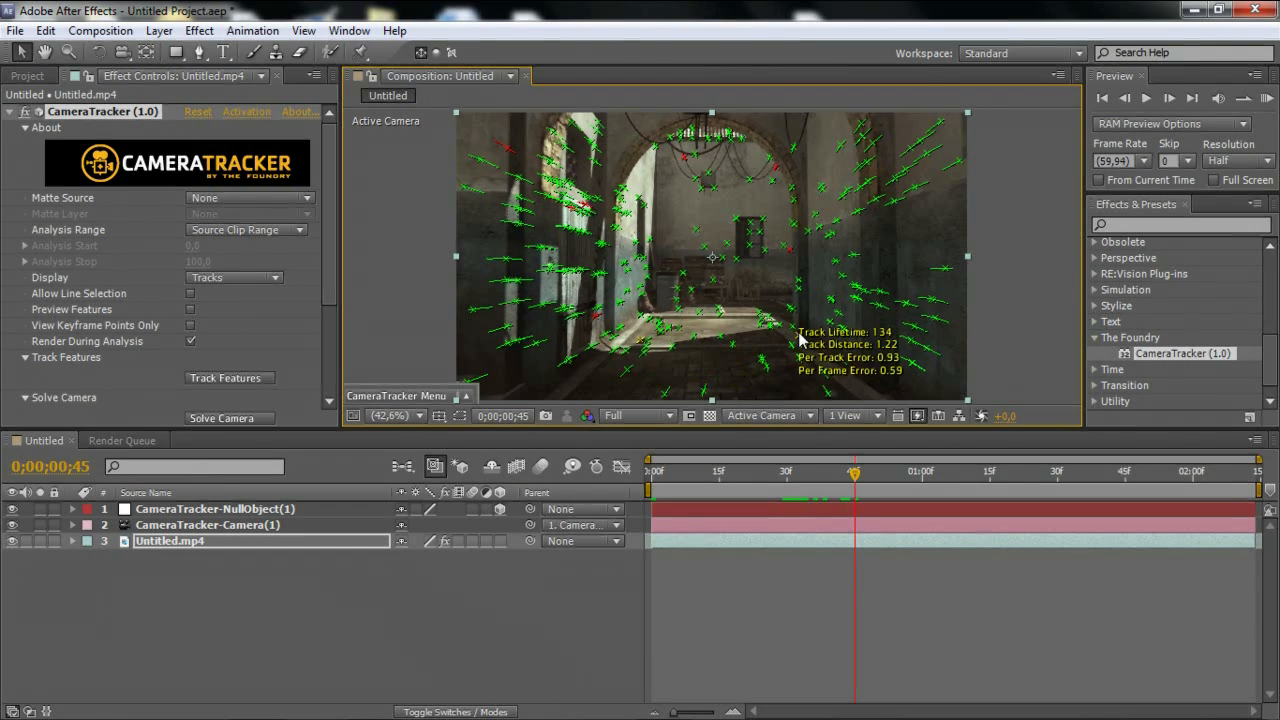
- Set the scene origin on a floor track point with Ground Plane > Set Origin
right_click(800, 340)
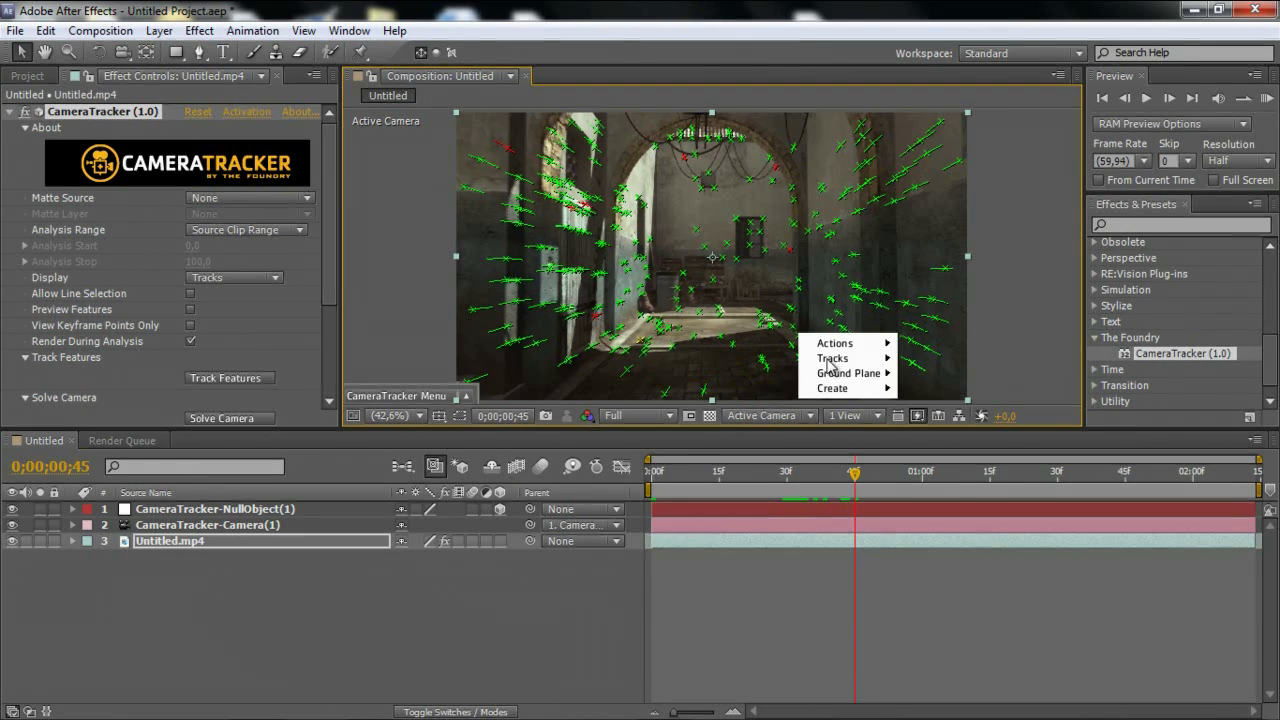
mouse_move(850, 373)
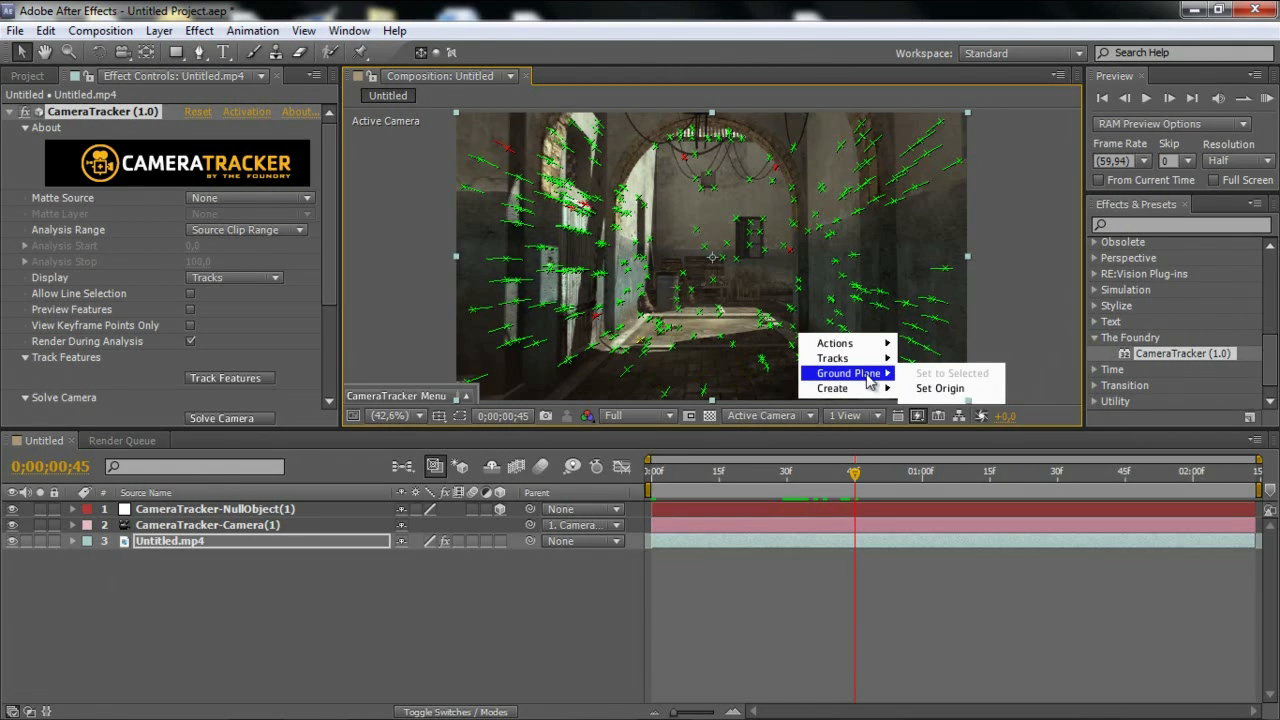
left_click(939, 388)
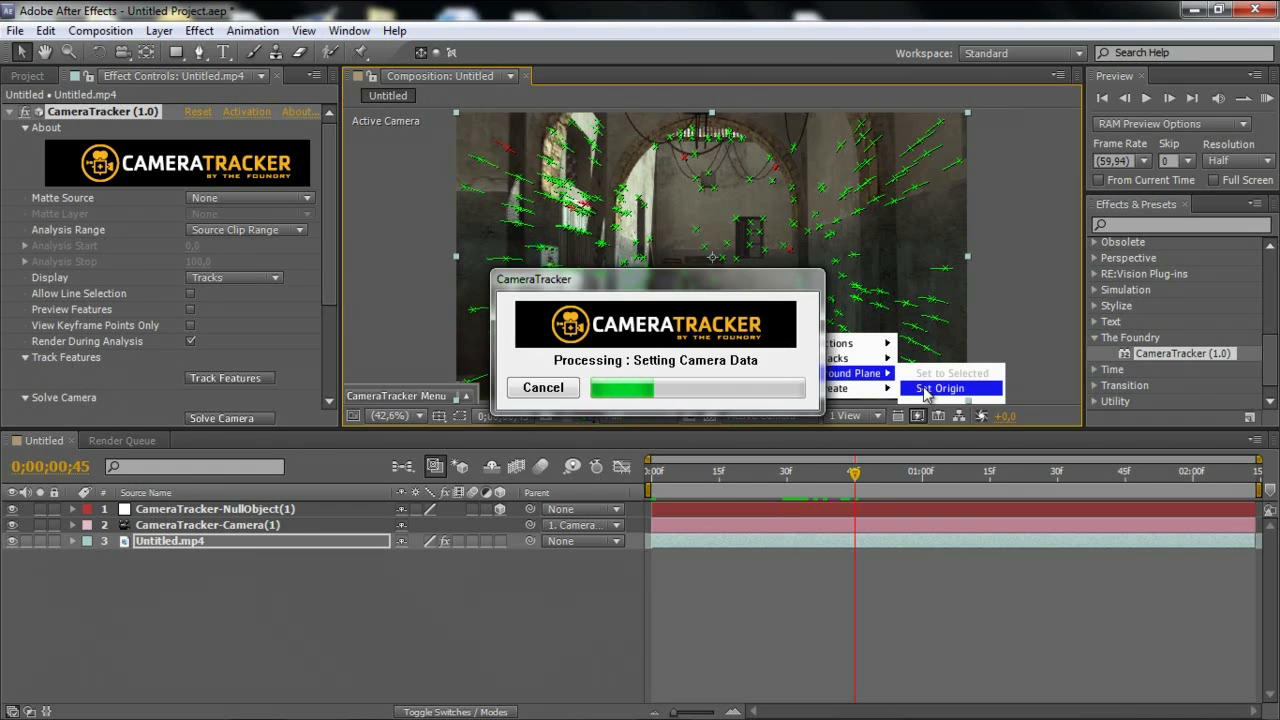
left_click(938, 388)
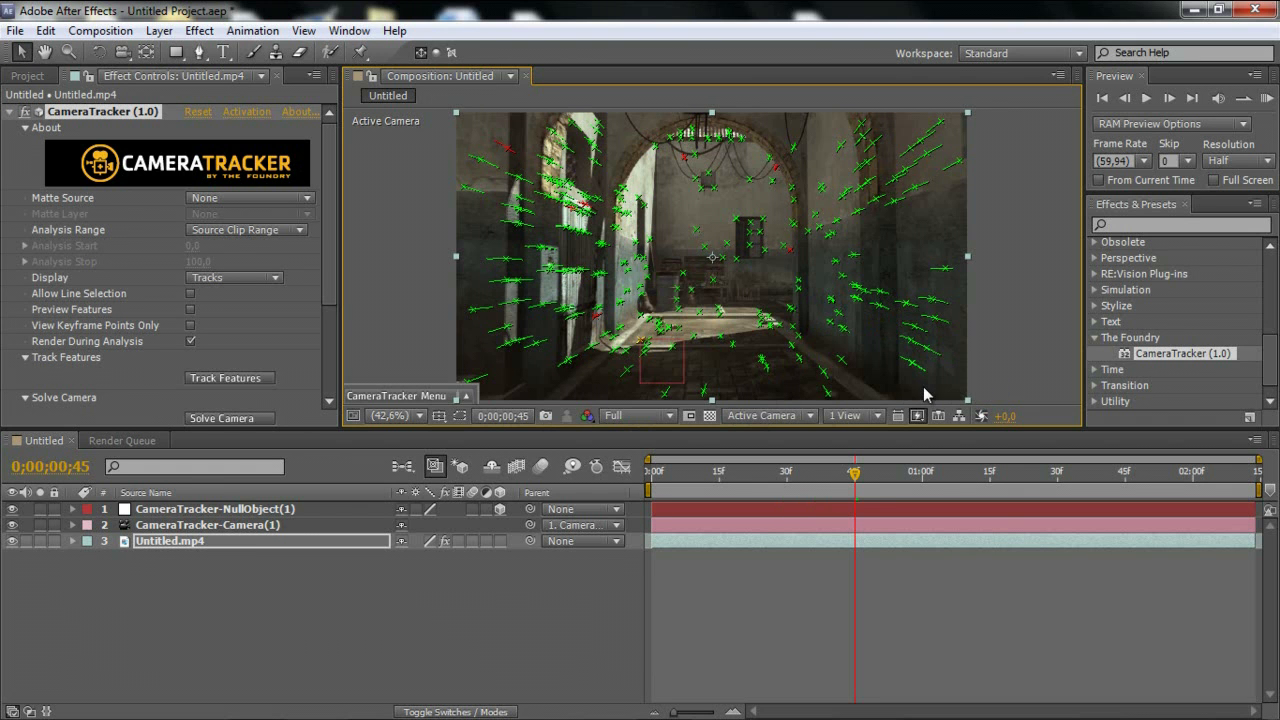
left_click(648, 471)
type("Cre8")
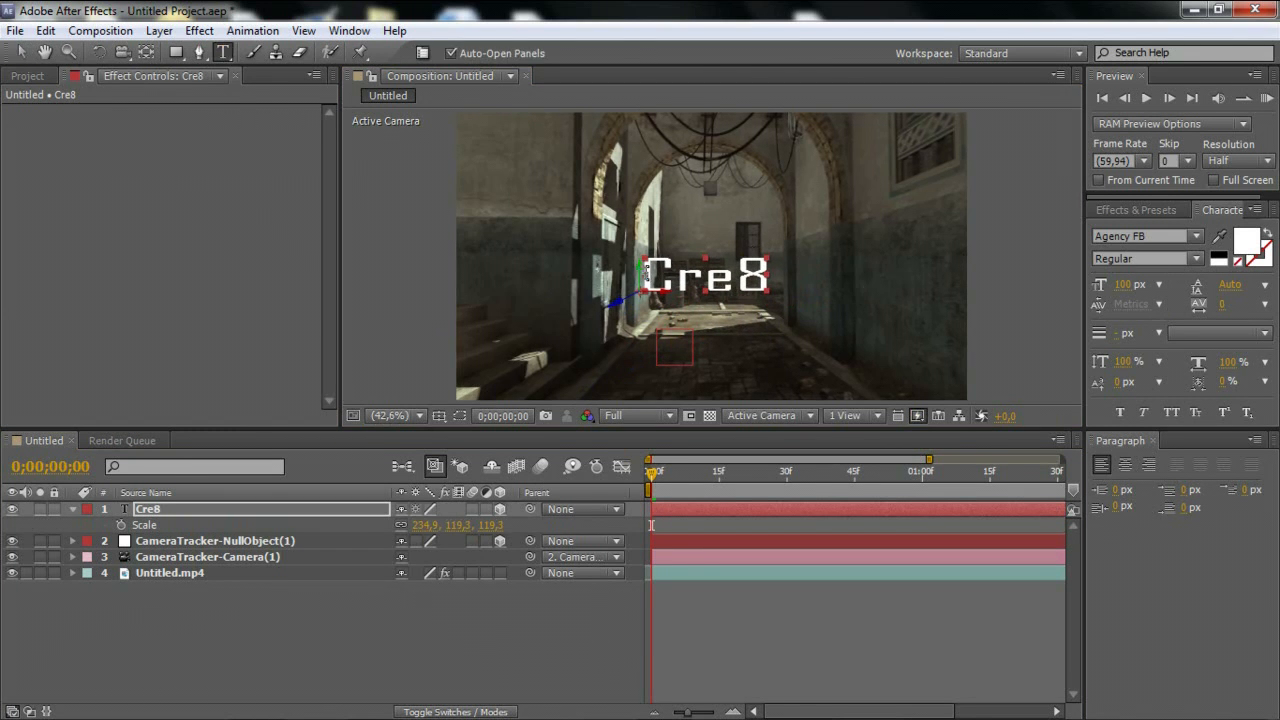
- Colour the C of Cre8 red and search Effects & Presets for 'glo'
left_click(1246, 240)
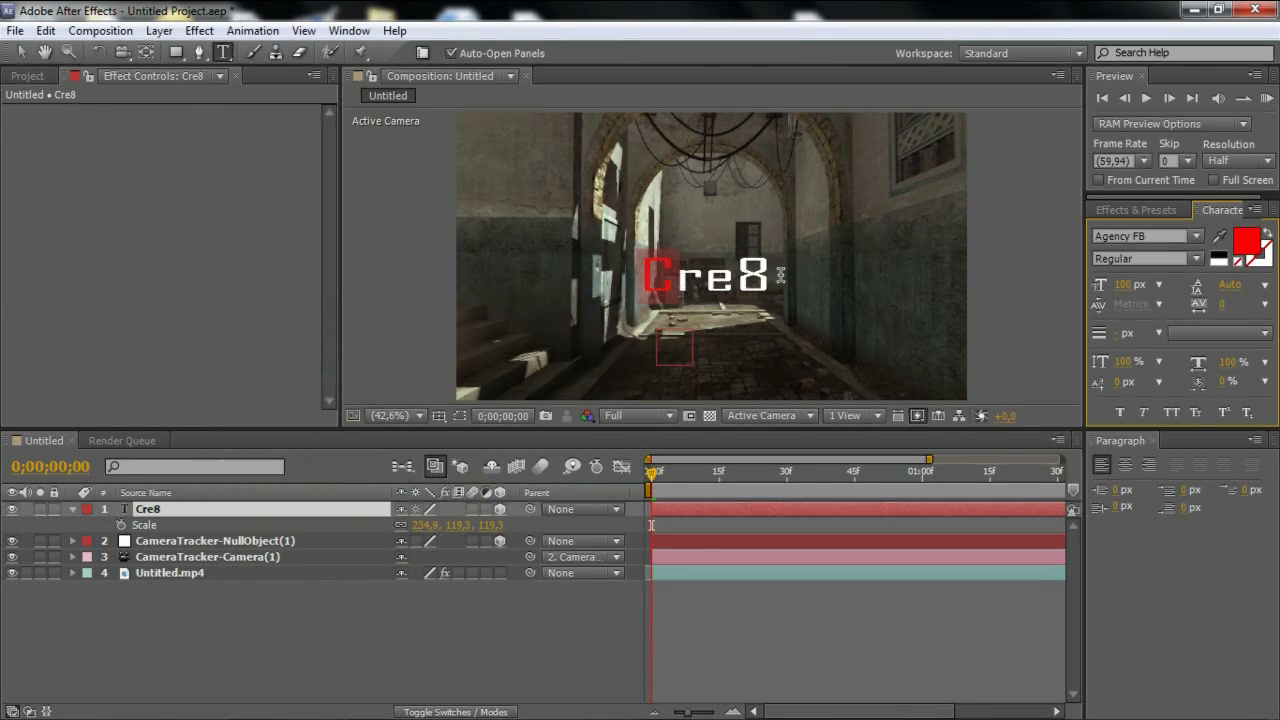
left_click(1135, 210)
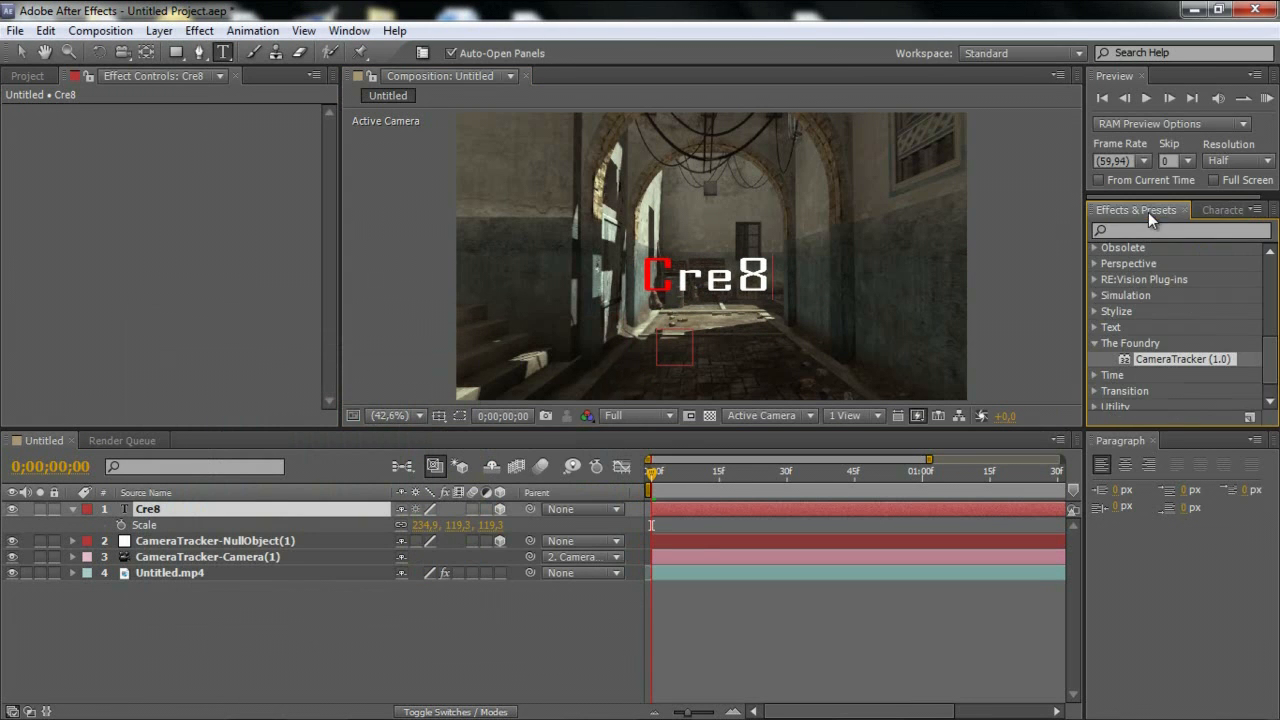
type("glow")
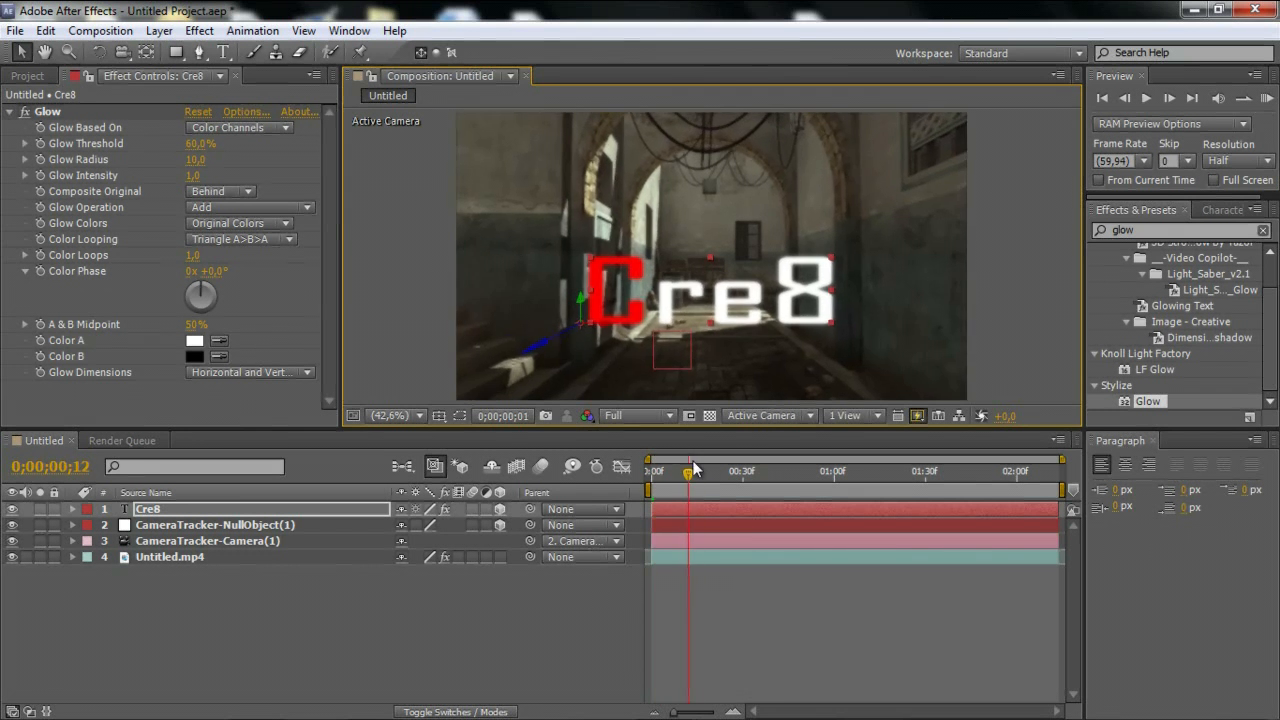
left_click_drag(690, 470, 1012, 470)
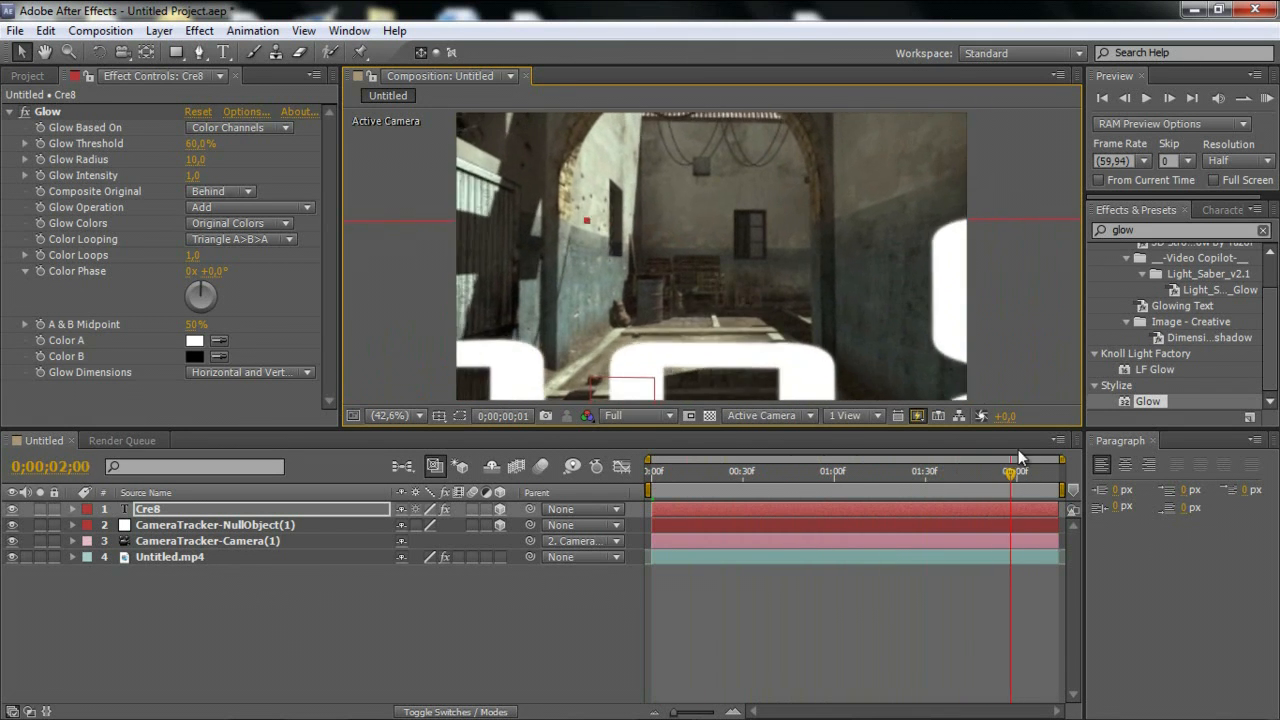
left_click_drag(1015, 470, 935, 470)
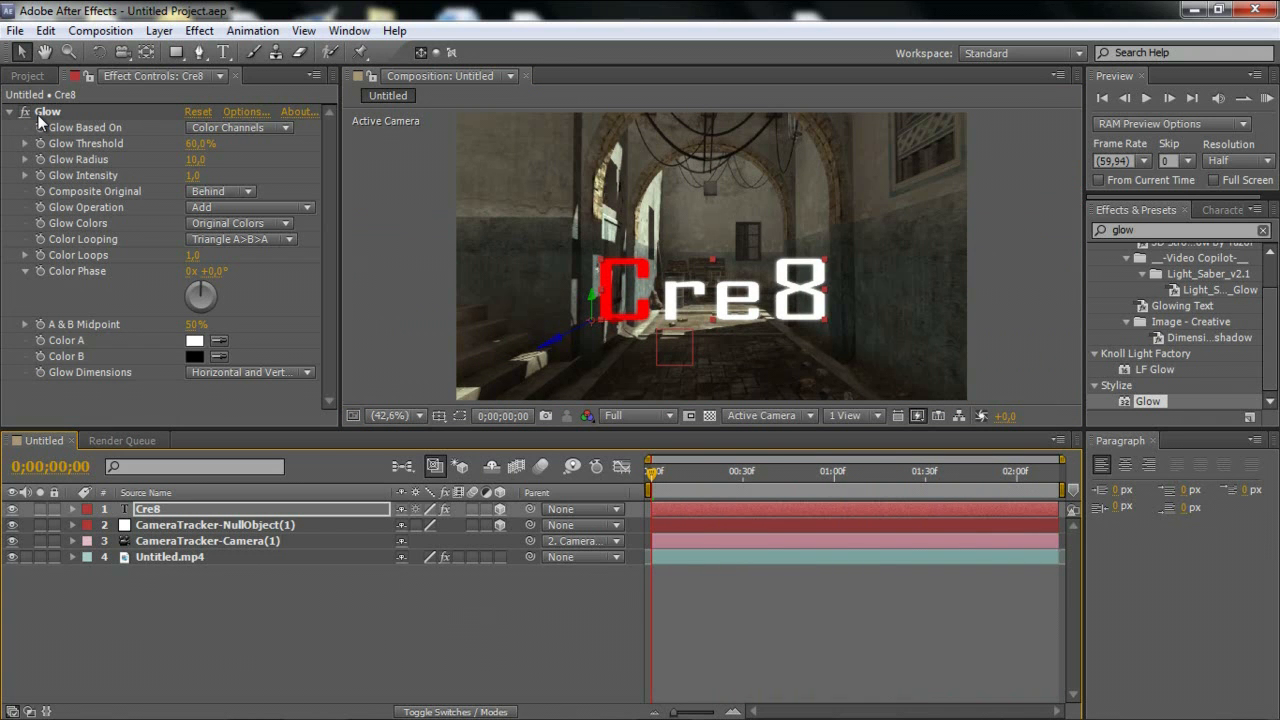
- Create the Untitled 2 composition from the Untitled.mp4 footage and open its timeline
left_click(28, 75)
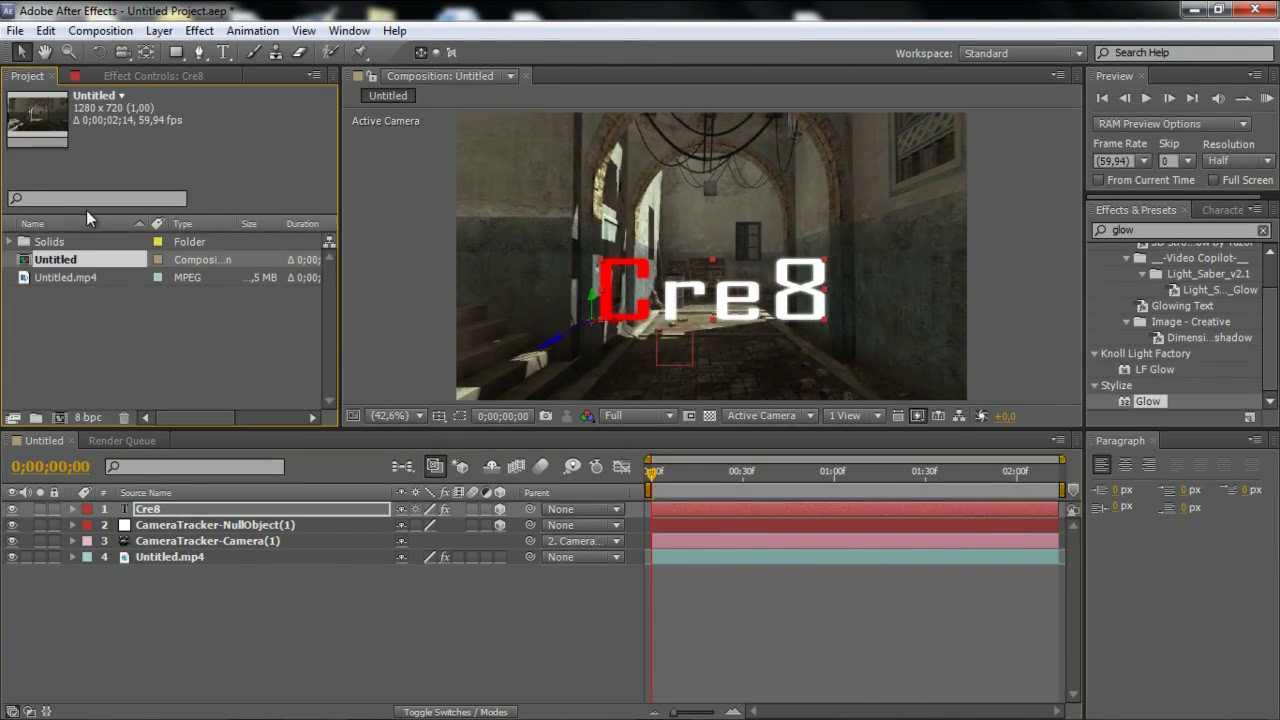
left_click(68, 277)
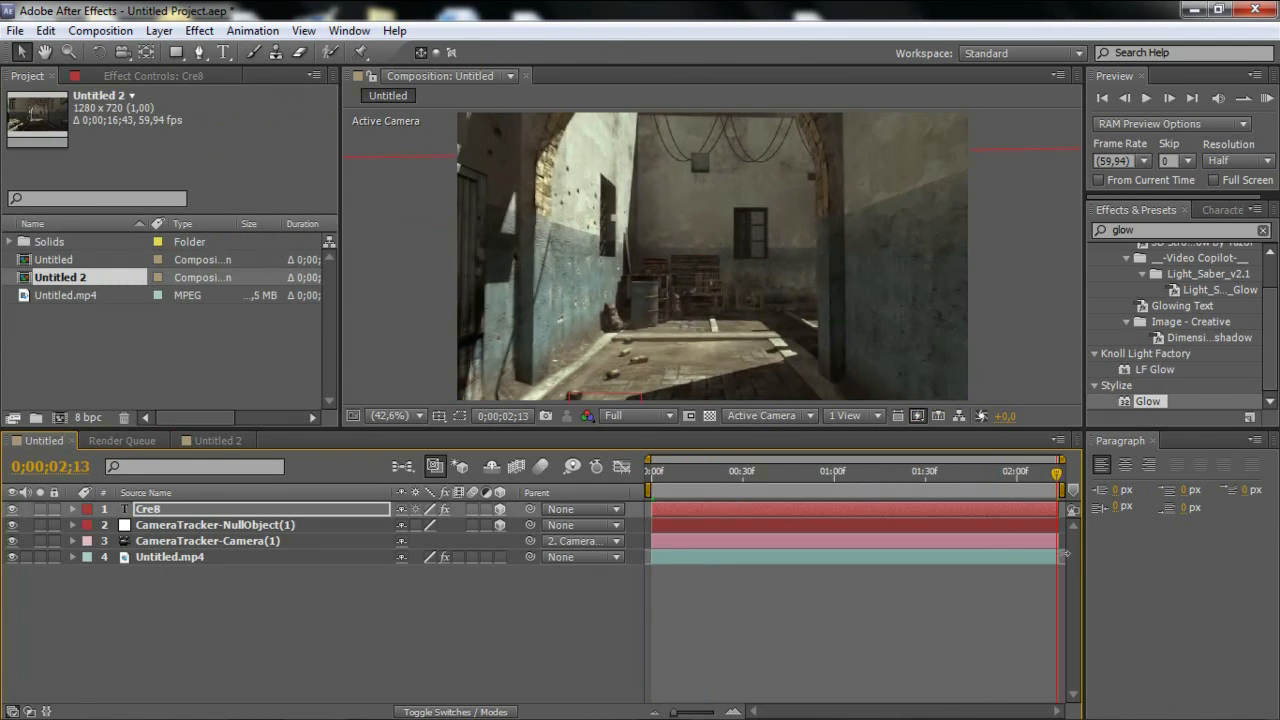
left_click(170, 556)
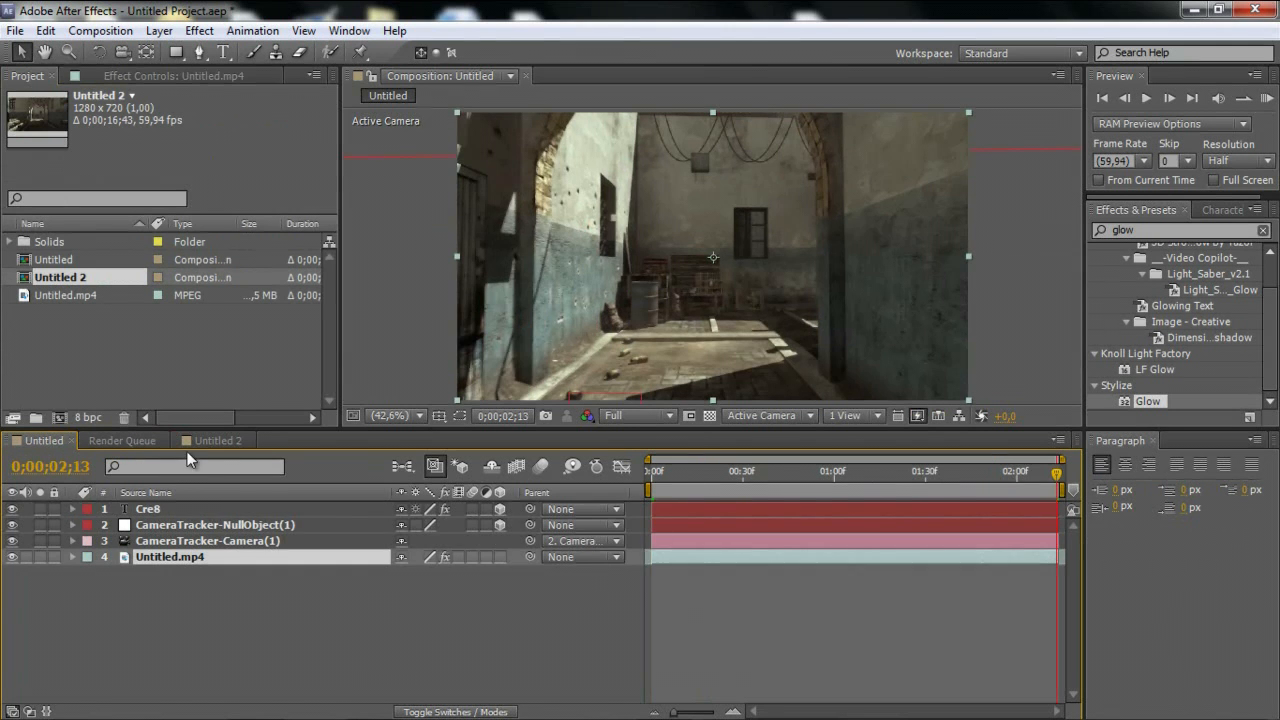
left_click(217, 440)
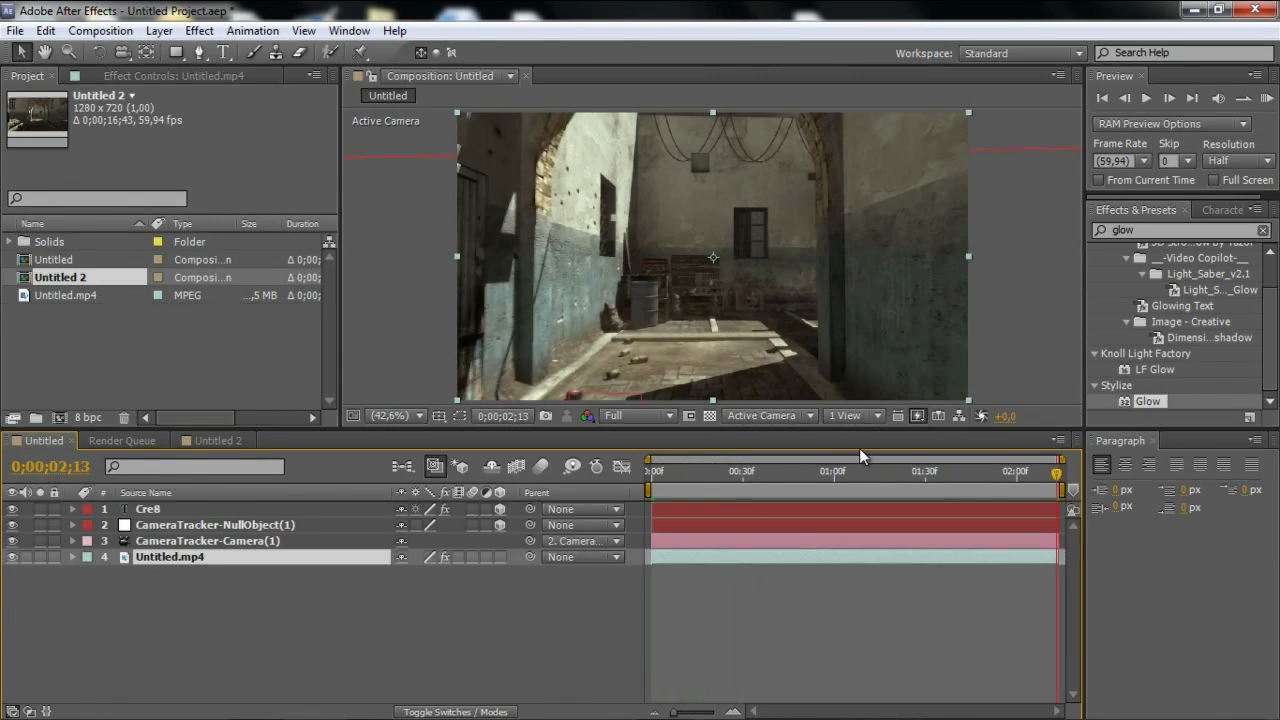
left_click(213, 440)
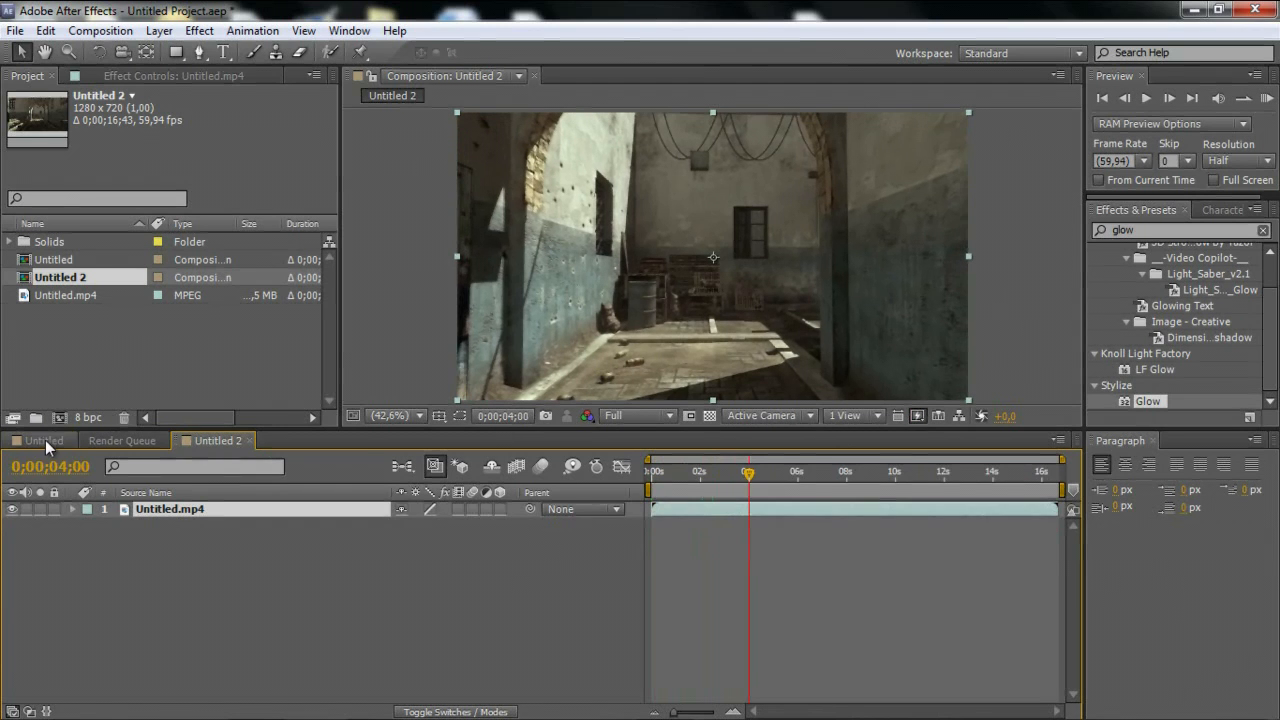
- Scrub the gameplay clip to about 0;00;02;57 and end the work area there
left_click(216, 440)
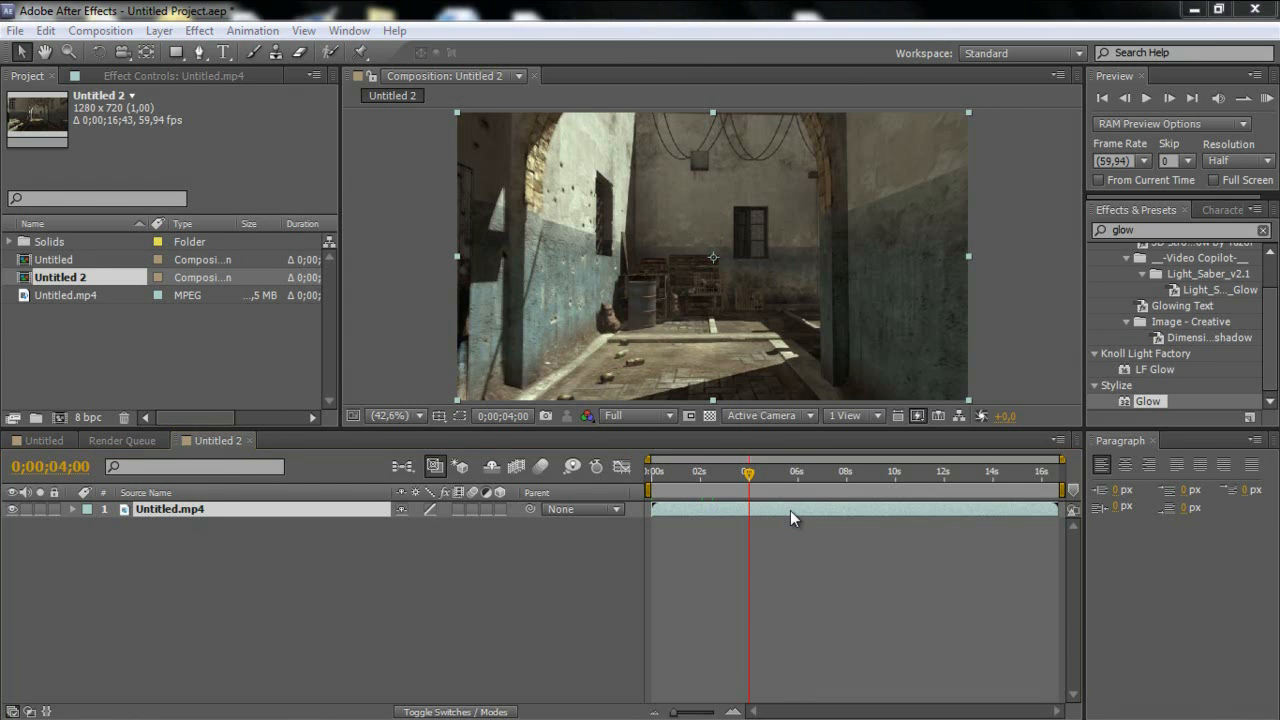
left_click(45, 30)
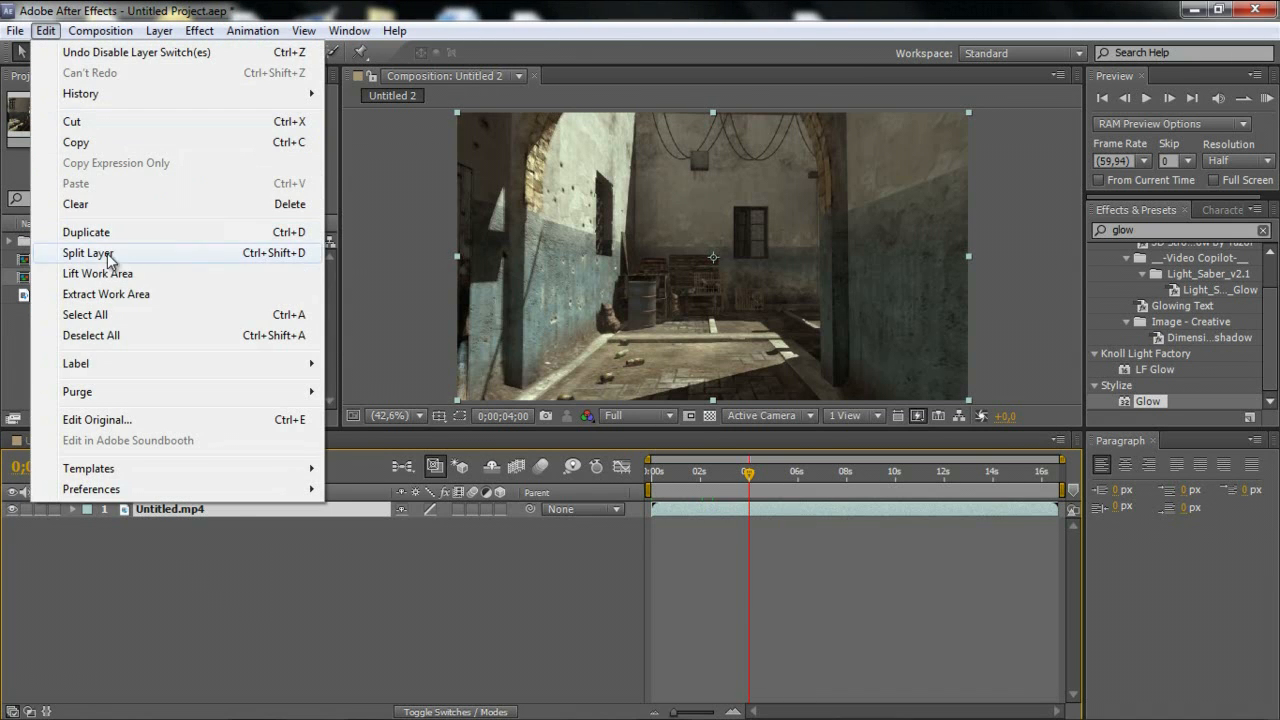
left_click(89, 252)
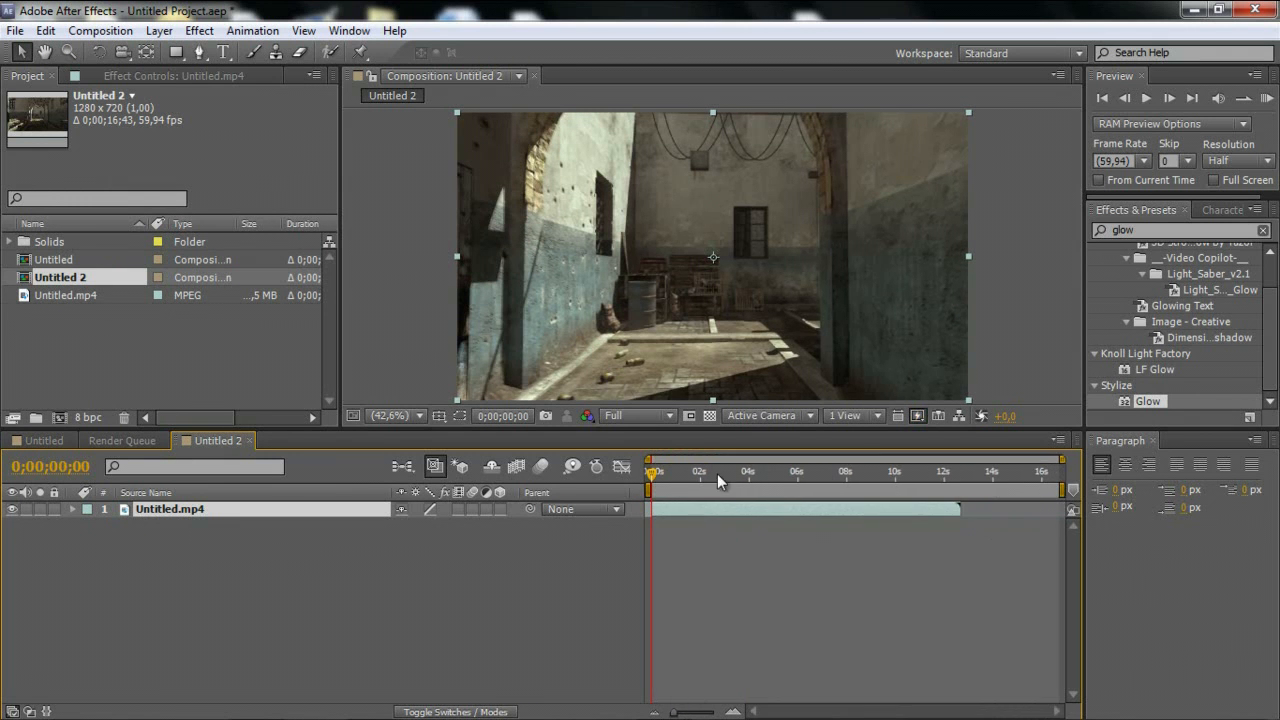
mouse_move(655, 478)
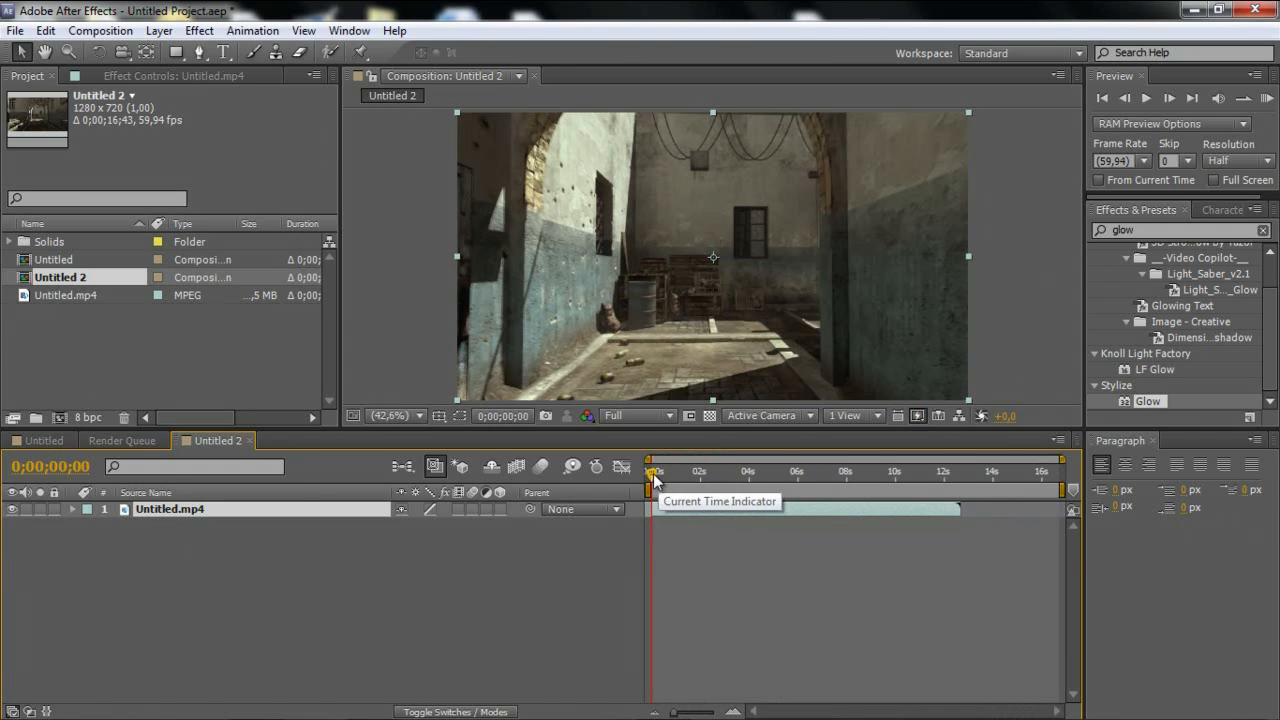
left_click_drag(654, 471, 710, 471)
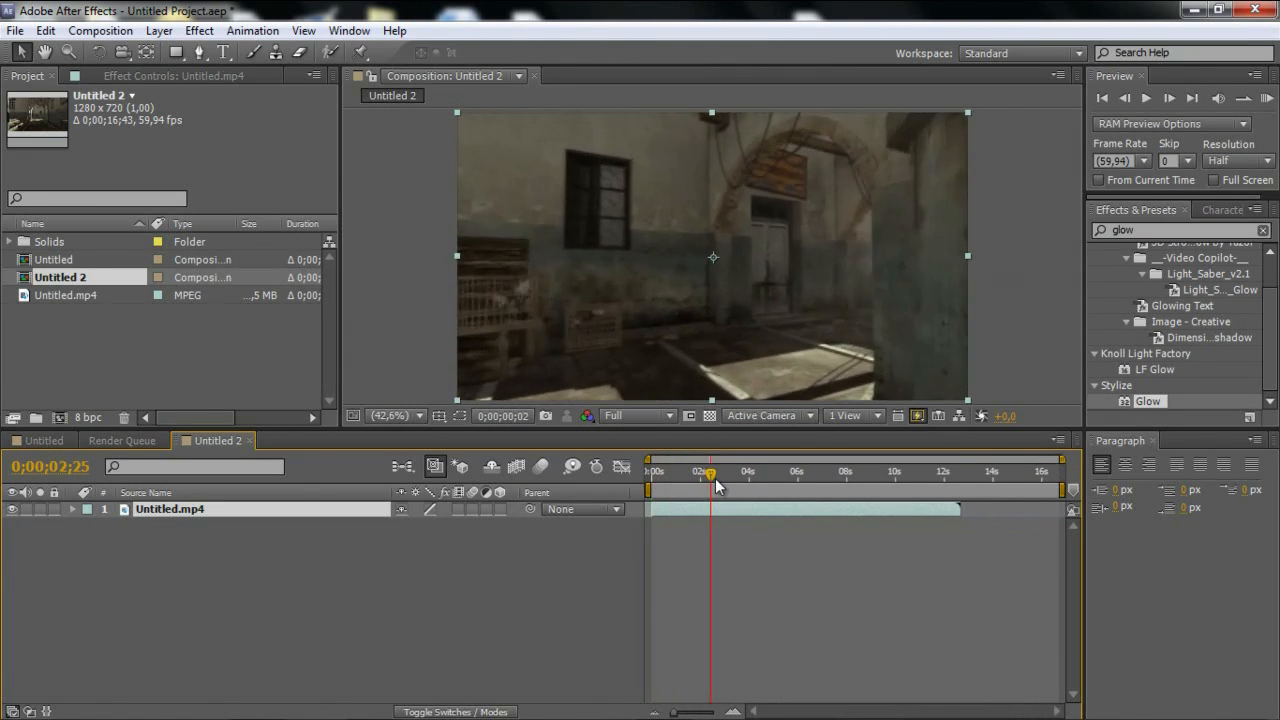
left_click_drag(710, 472, 720, 472)
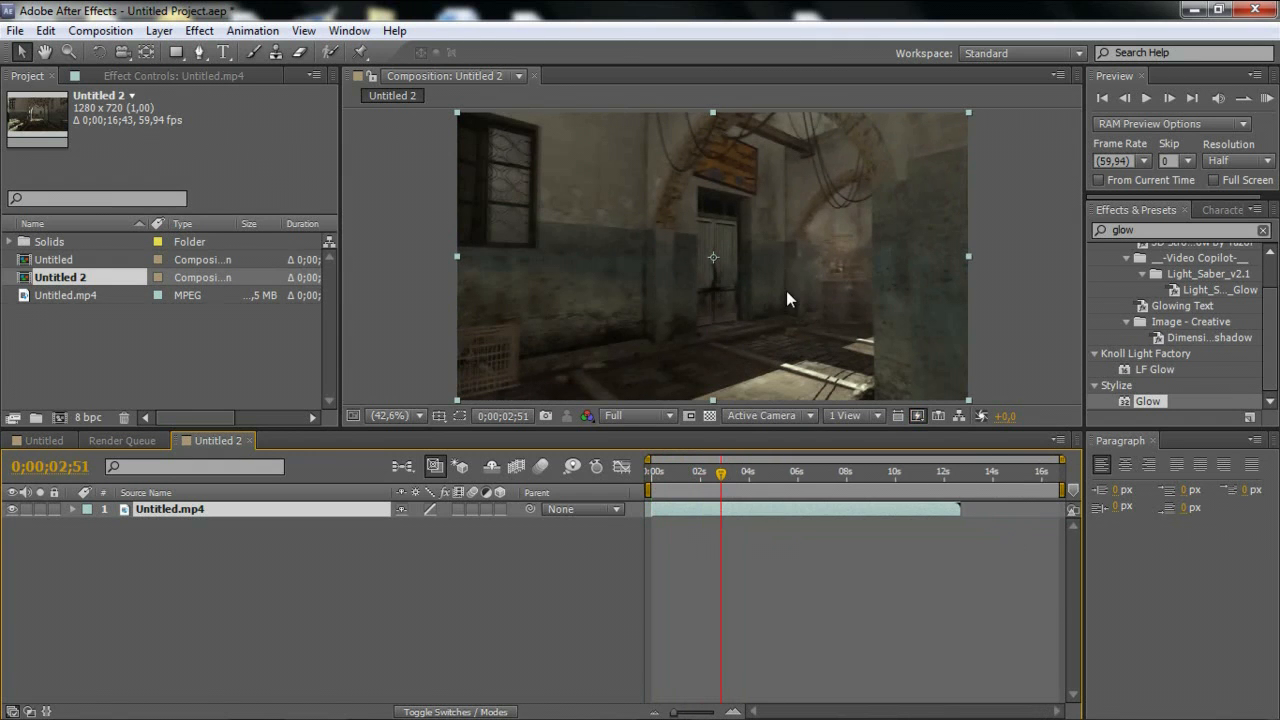
mouse_move(700, 480)
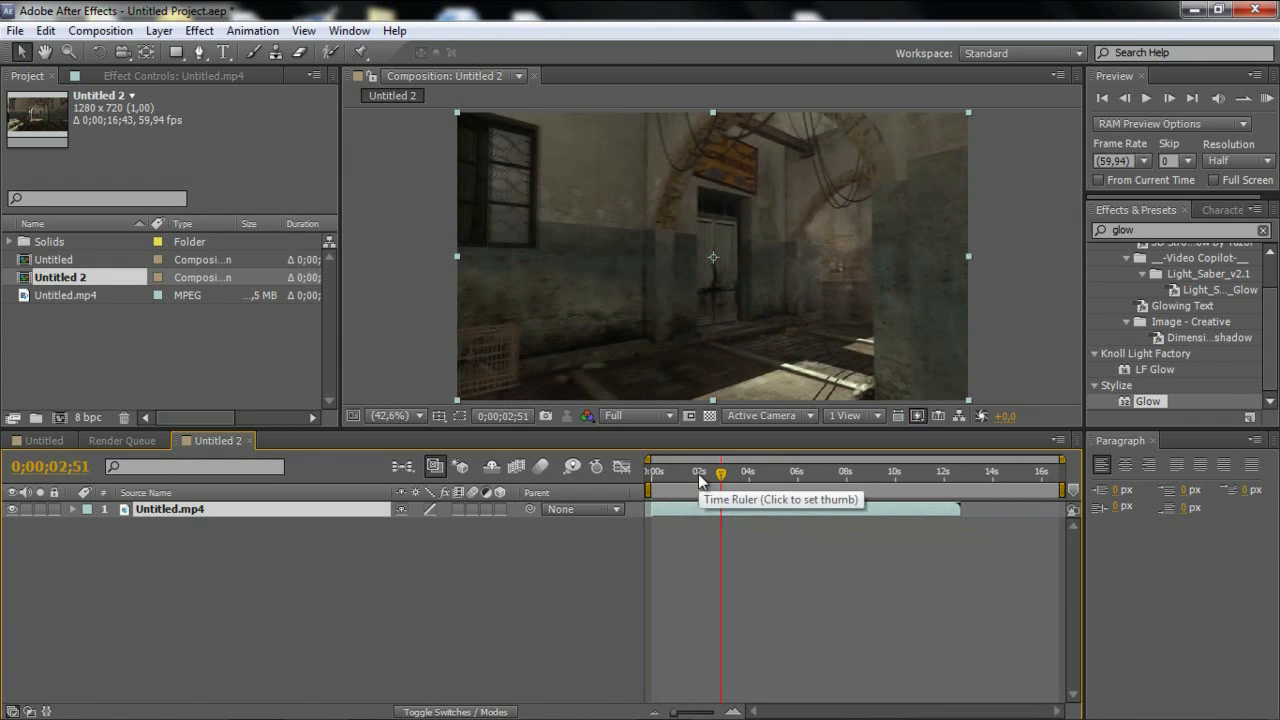
left_click(698, 471)
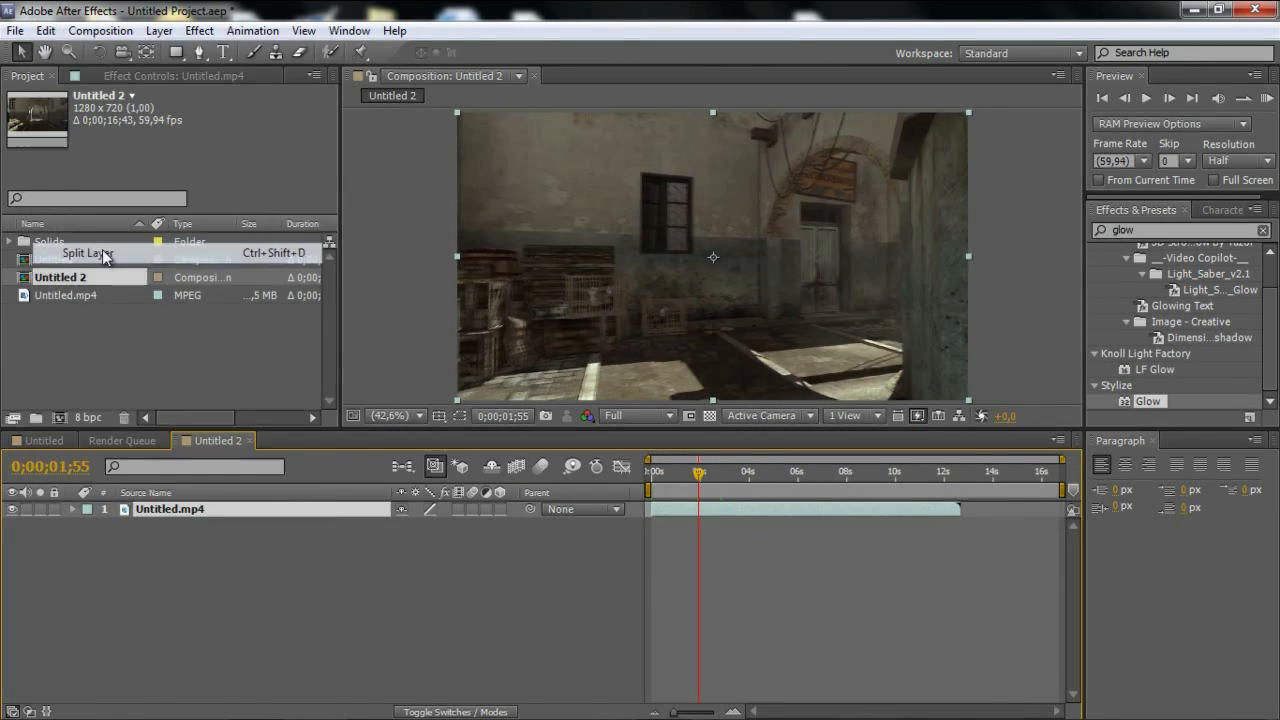
left_click(86, 252)
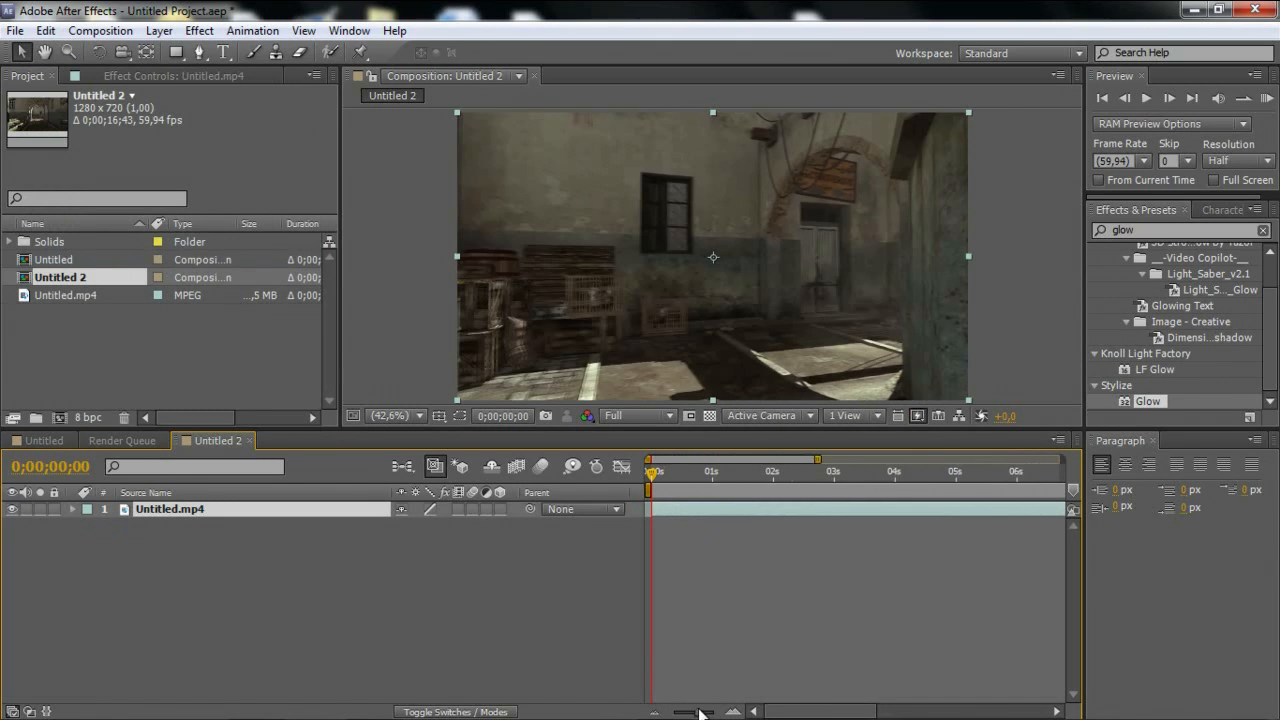
left_click(721, 471)
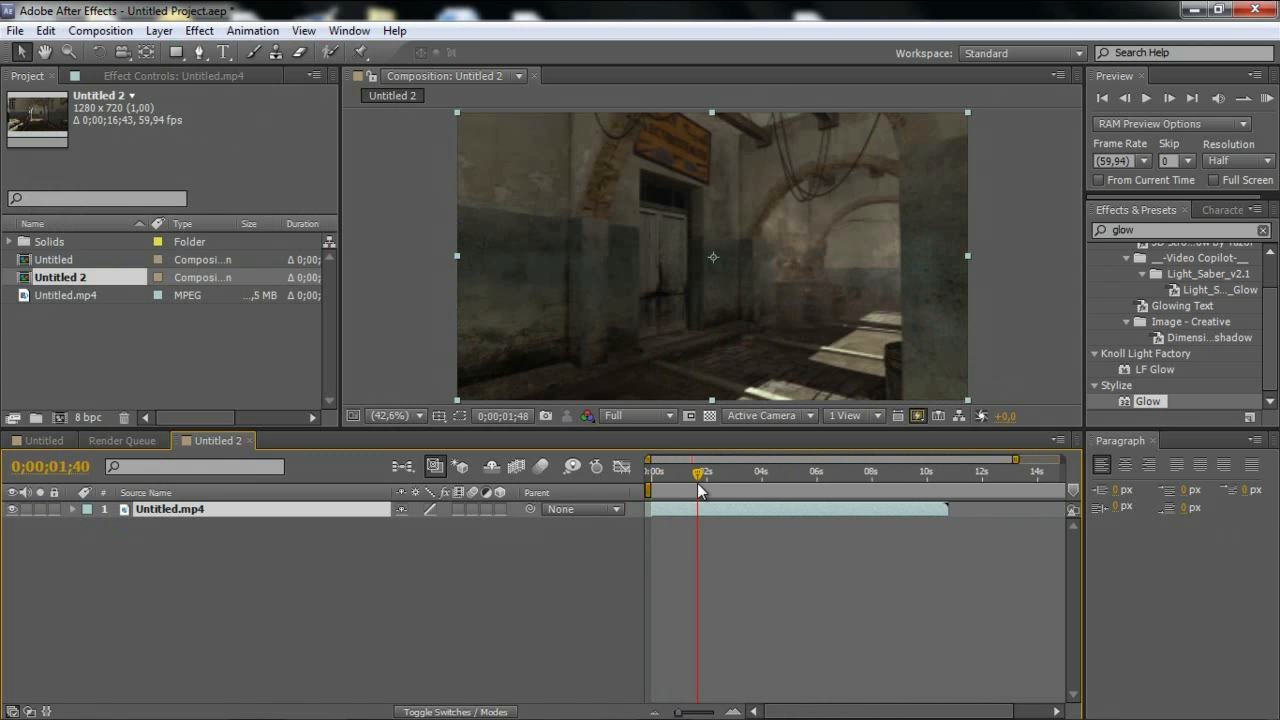
left_click_drag(700, 471, 730, 471)
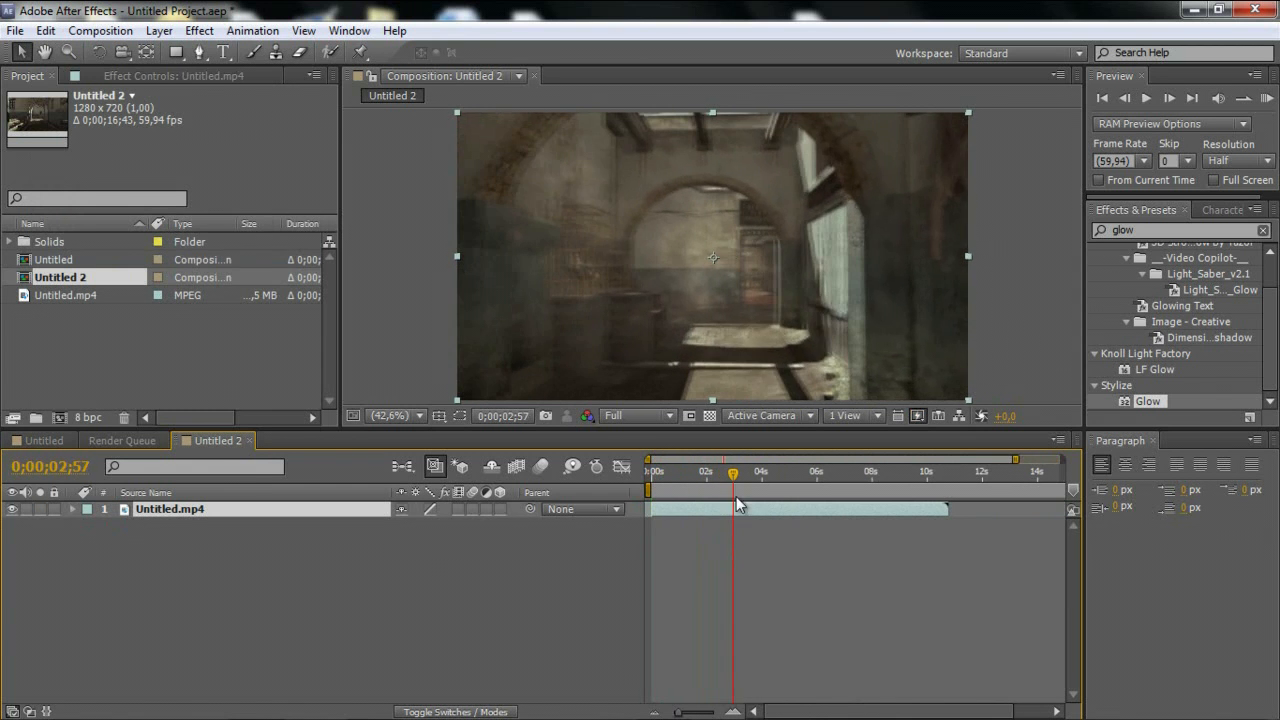
left_click(45, 30)
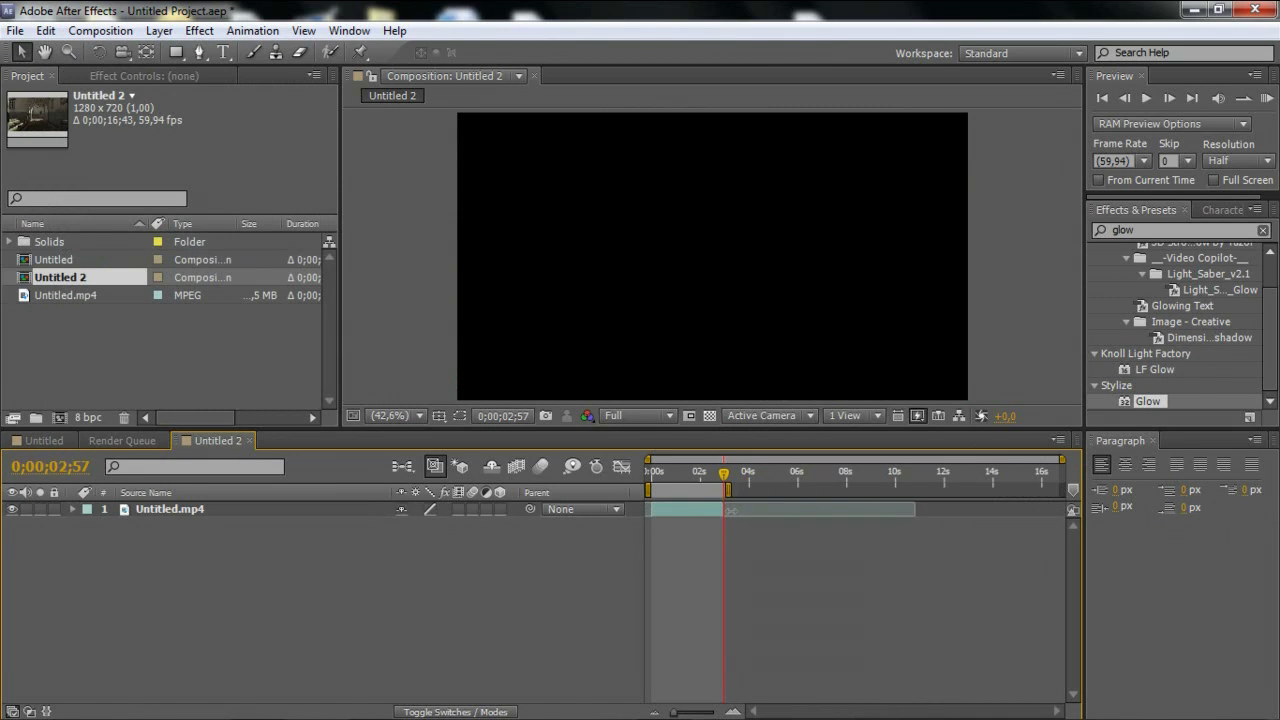
- Trim Untitled 2 to its roughly three-second work area with Trim Comp to Work Area
right_click(700, 480)
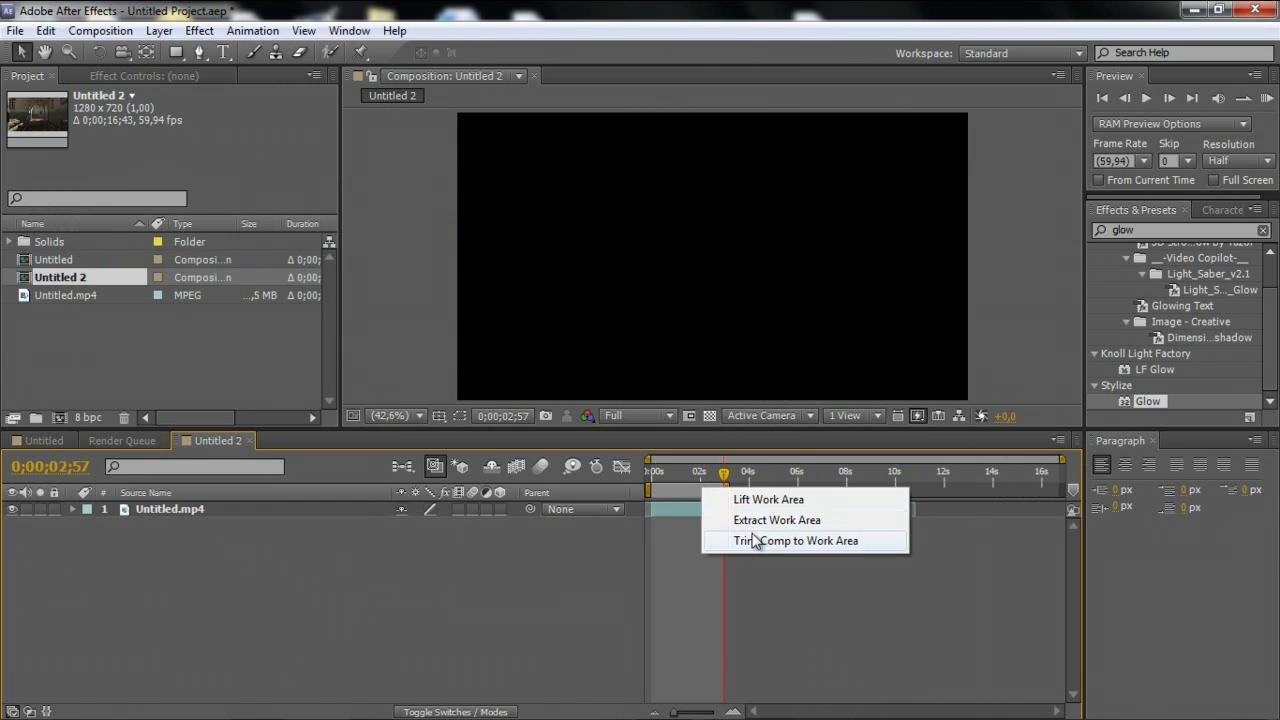
left_click(794, 540)
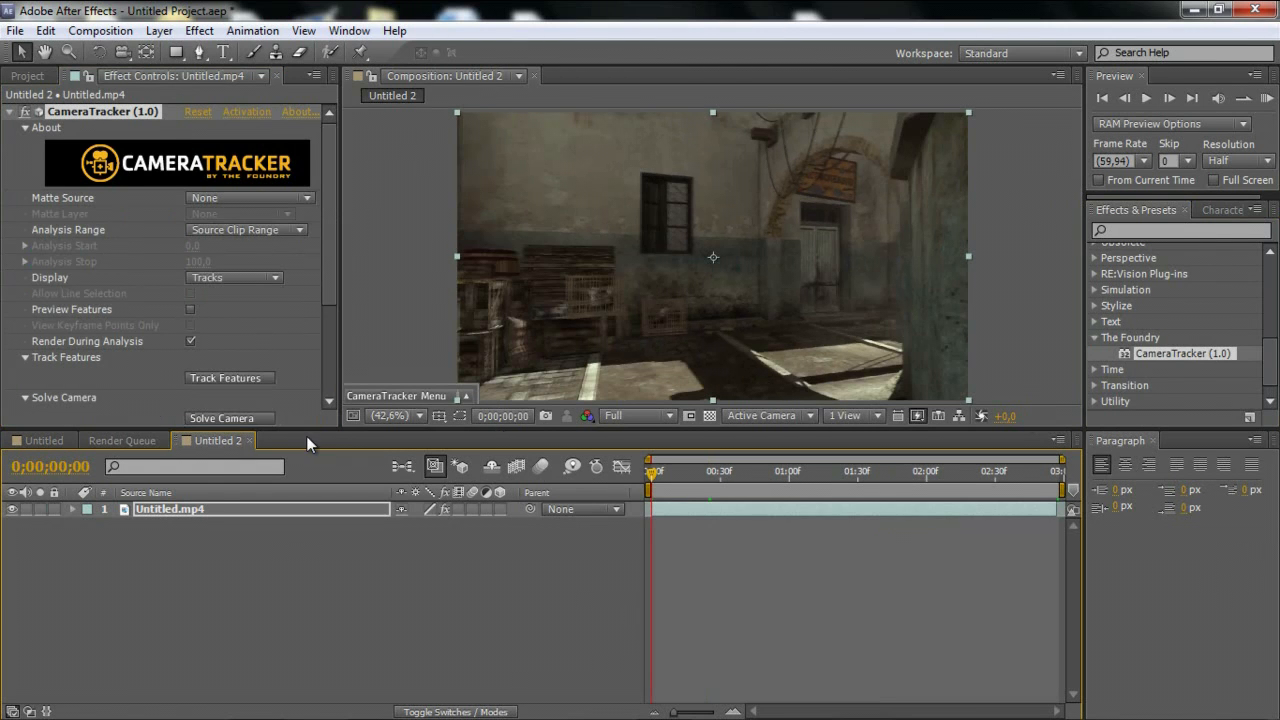
mouse_move(223, 378)
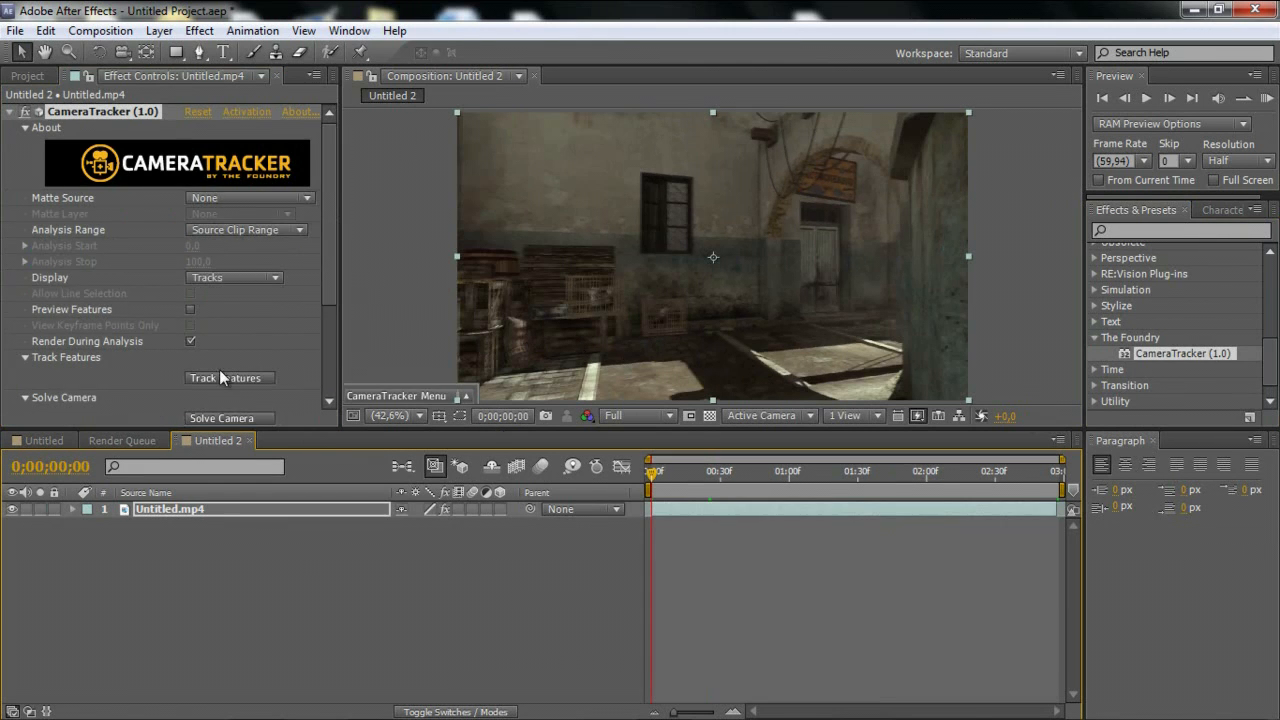
- Track features and solve the camera (28 keyframes, 1.39-pixel error), then dismiss the report
left_click(229, 377)
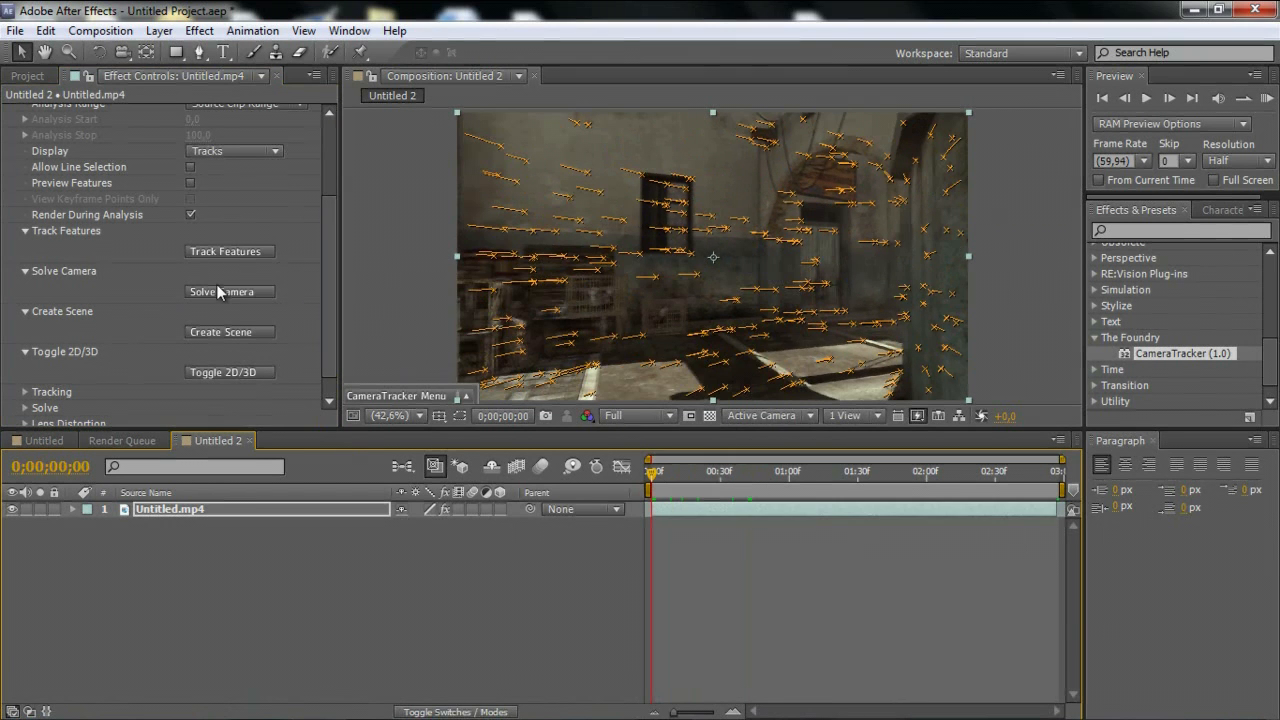
left_click(229, 291)
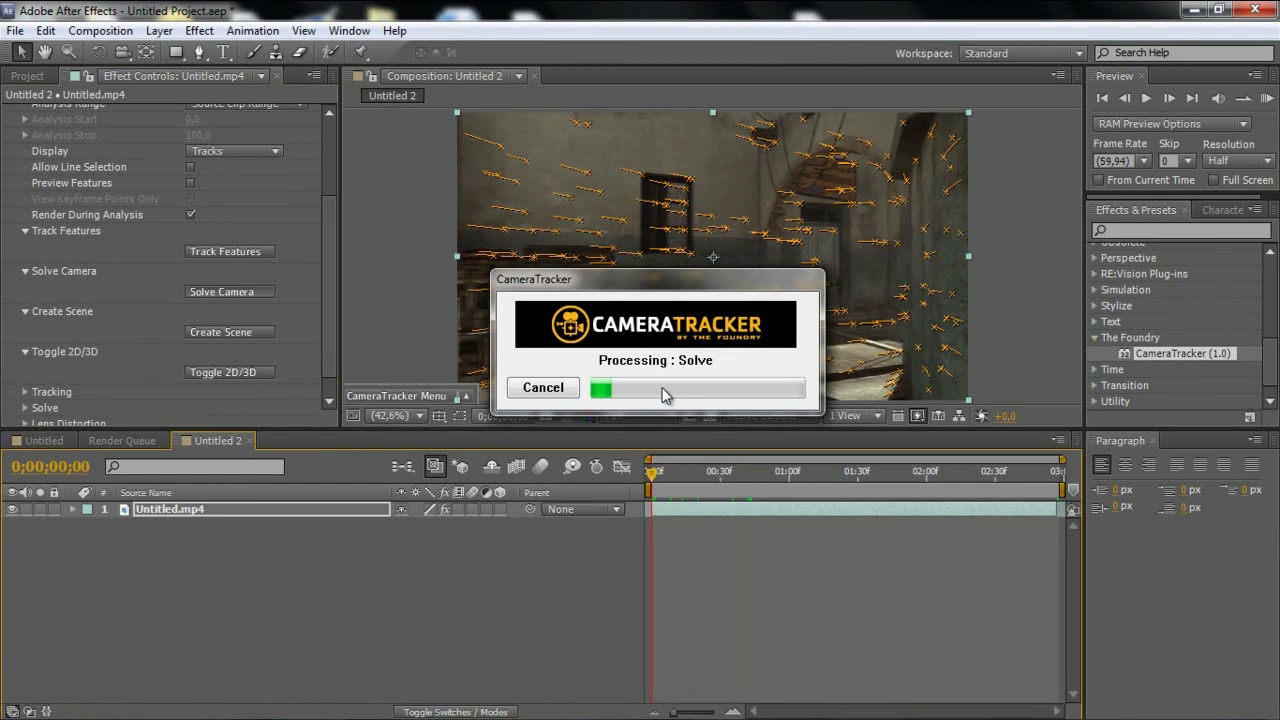
mouse_move(657, 427)
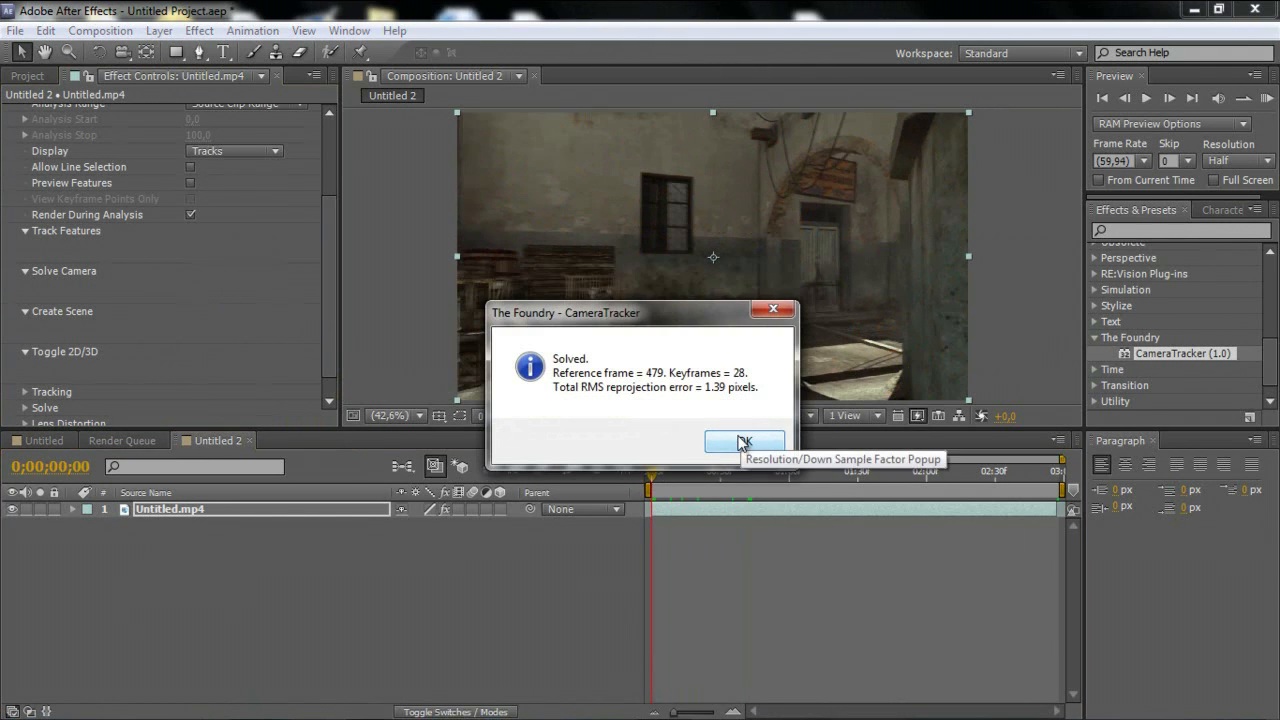
left_click(744, 443)
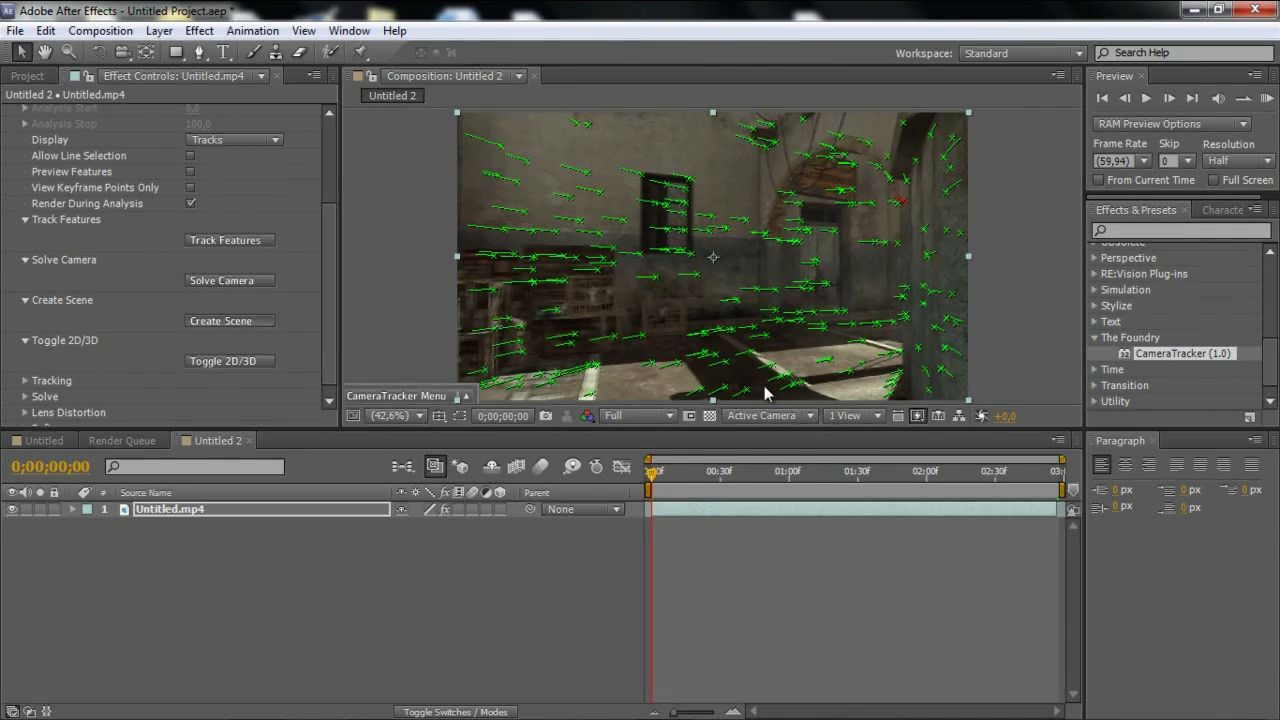
- Create the CameraTracker camera and null scene, then scrub the clip to check tracking
left_click(220, 320)
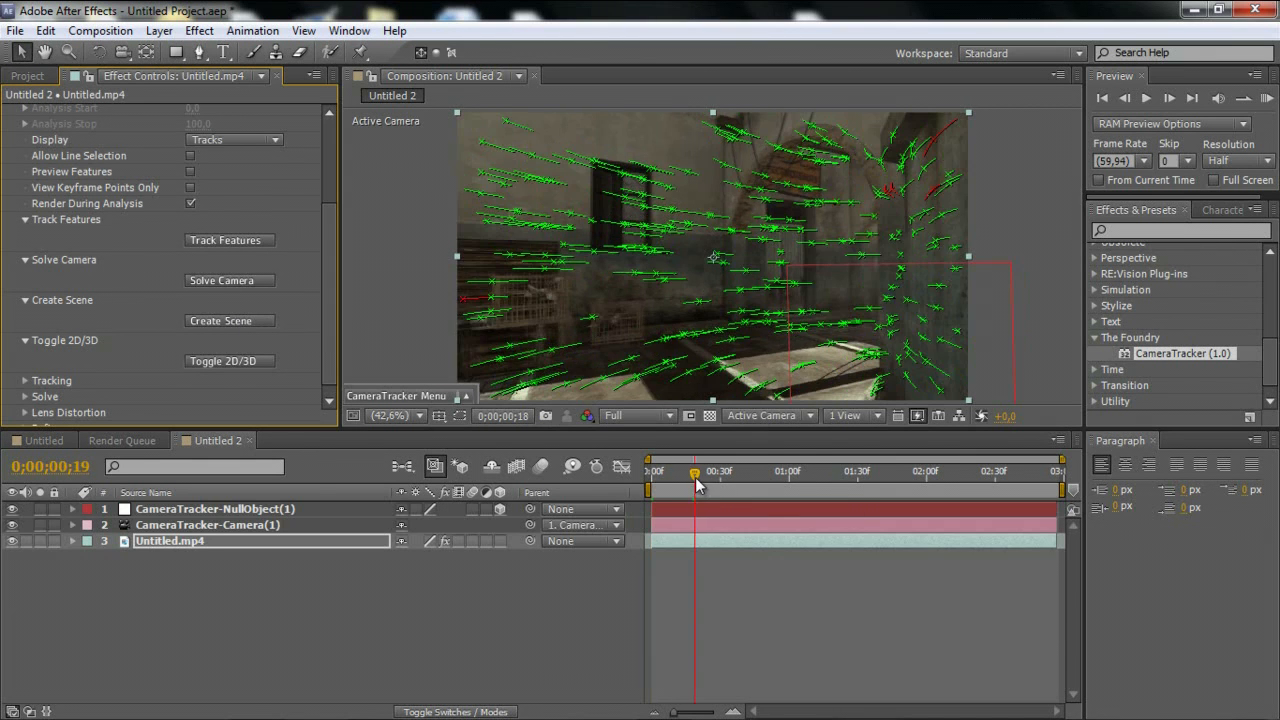
left_click_drag(695, 471, 763, 471)
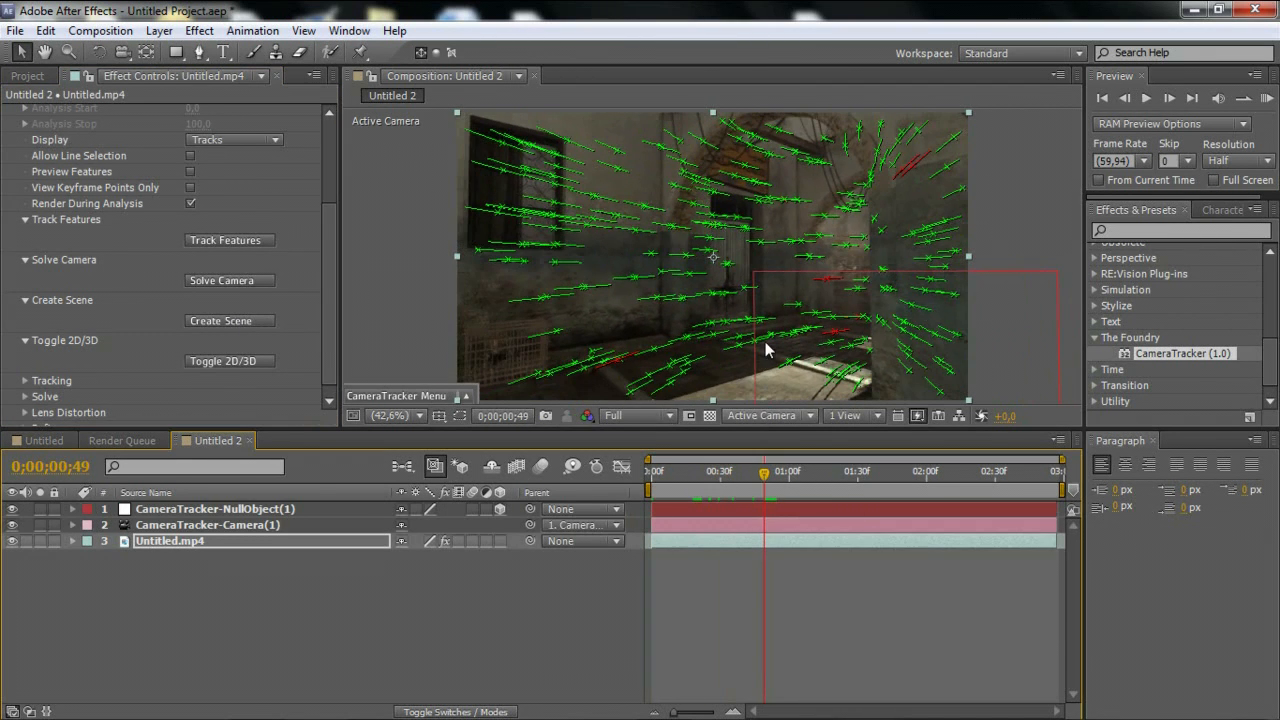
mouse_move(835, 362)
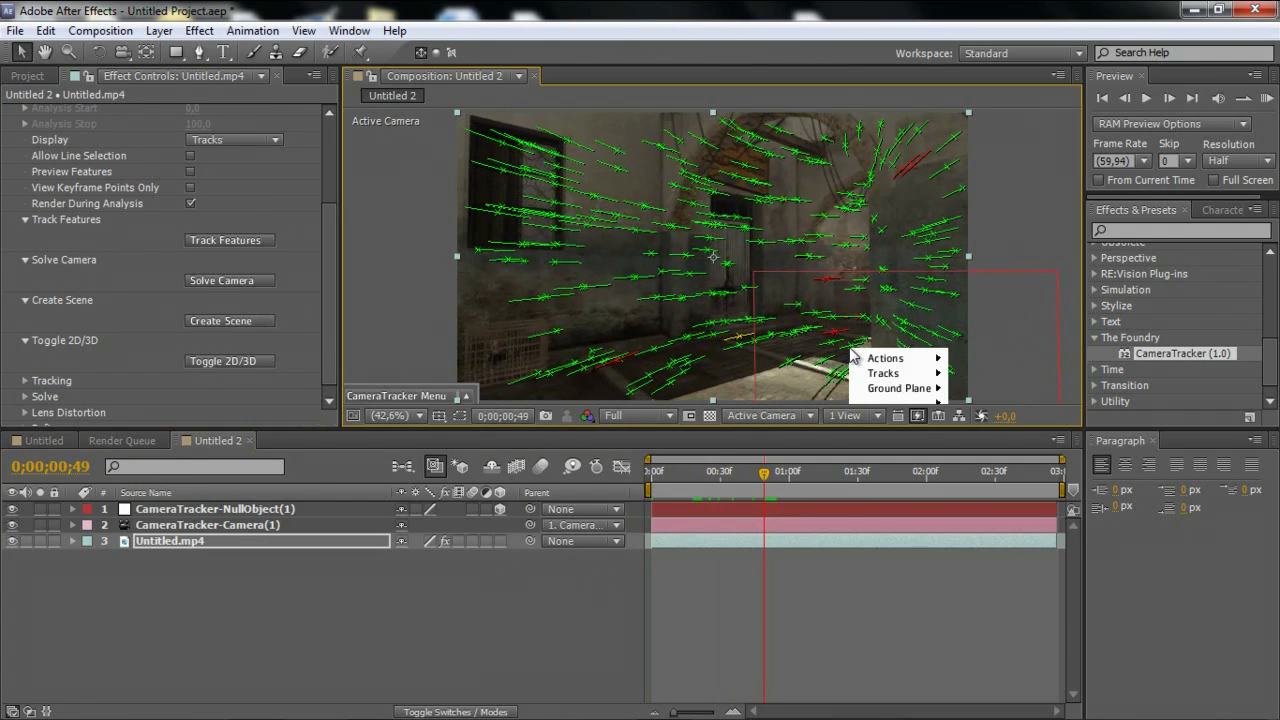
mouse_move(898, 388)
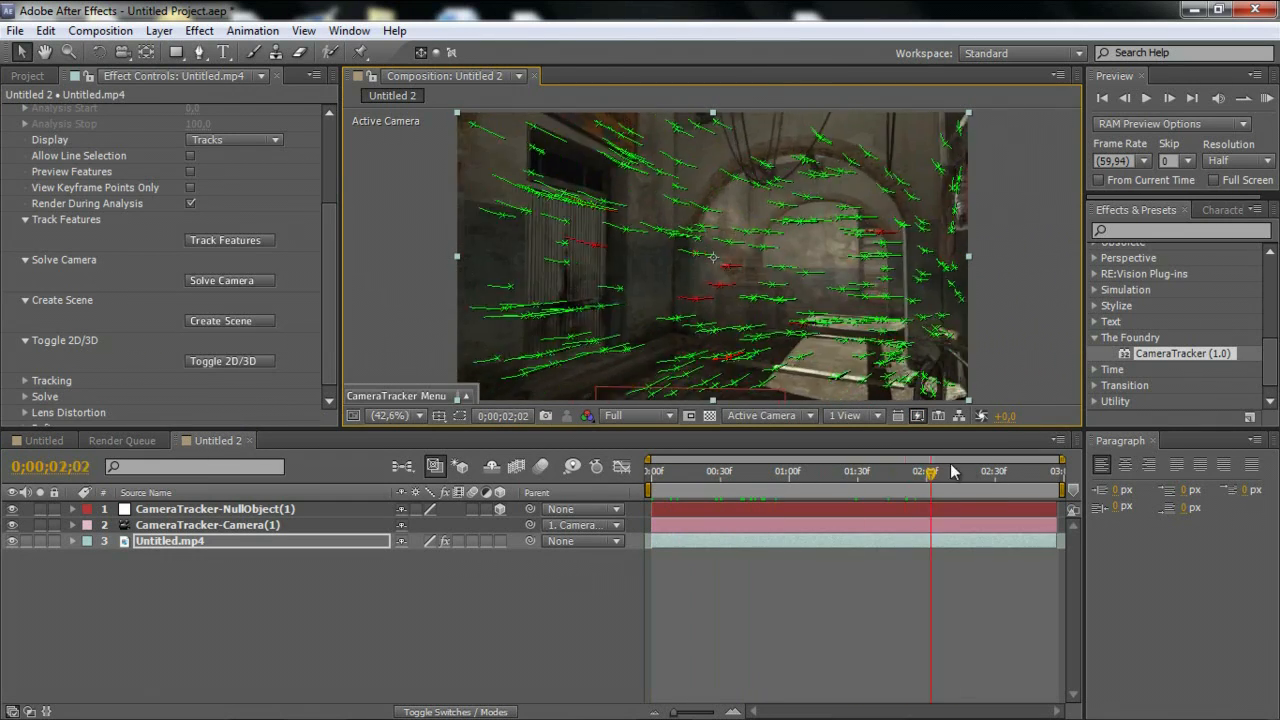
left_click(765, 471)
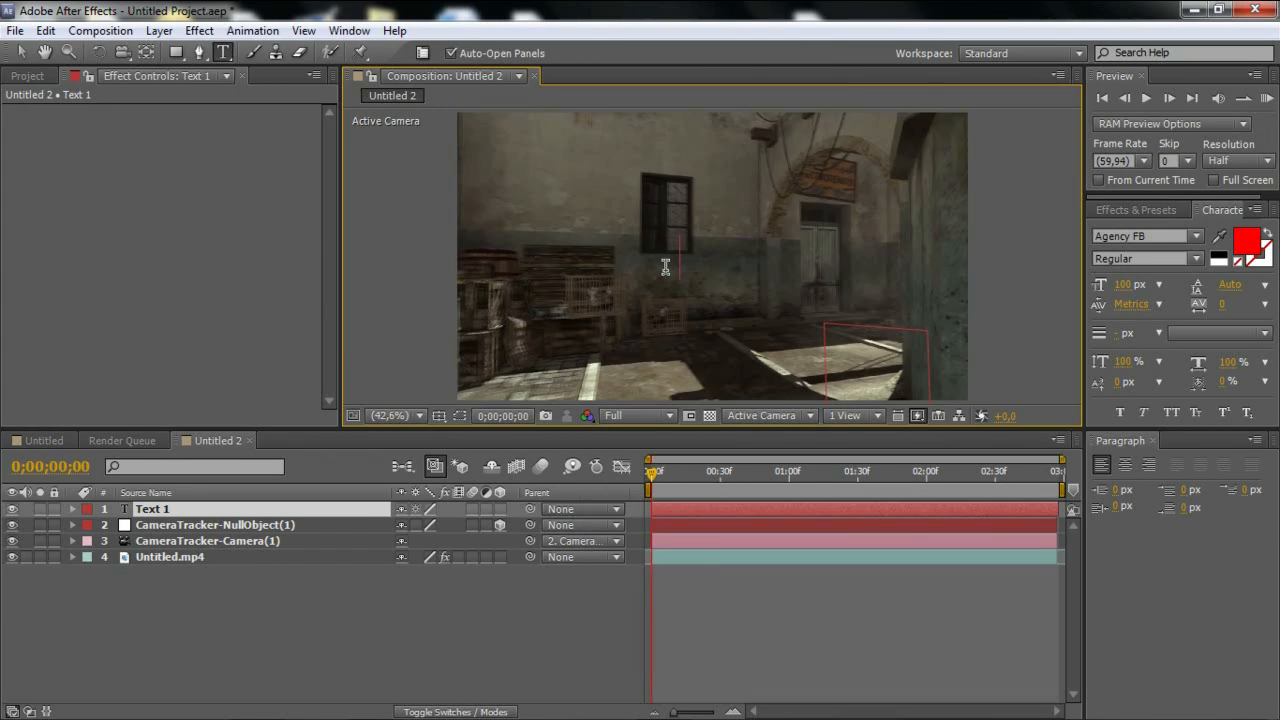
- Type 'Tutorials' as red text over the wall in the tracked scene
type("Tutorials")
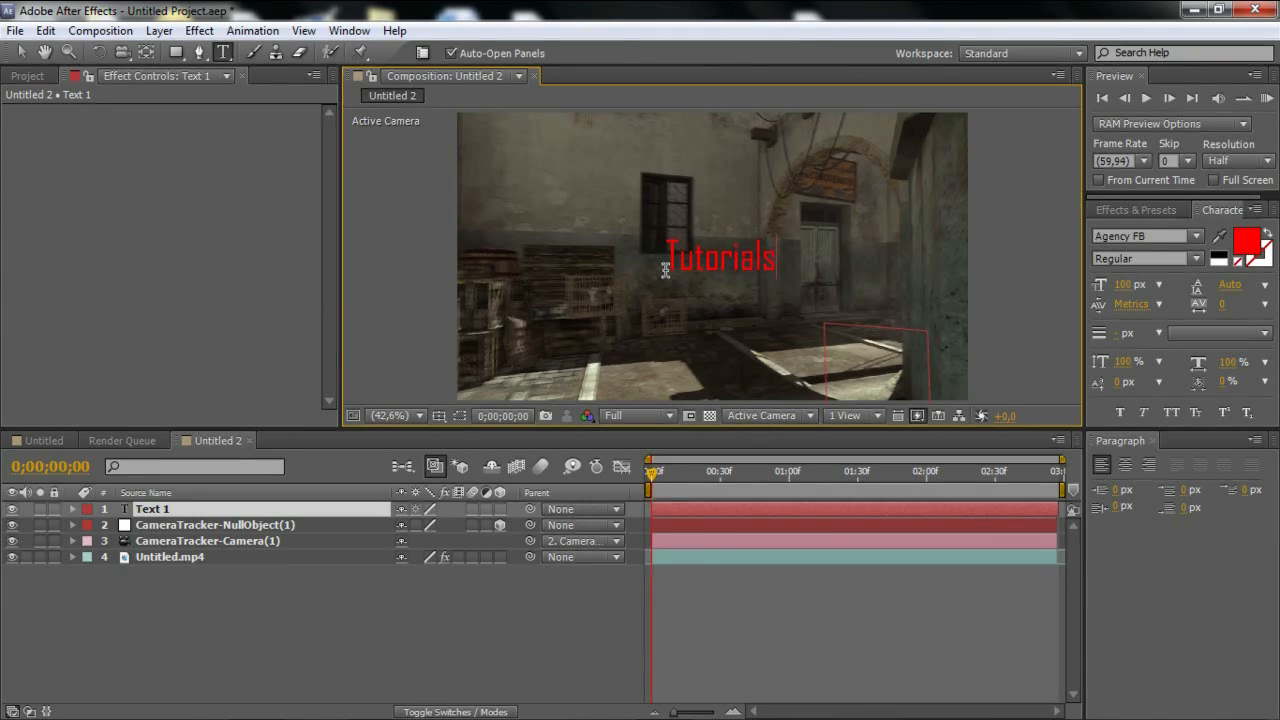